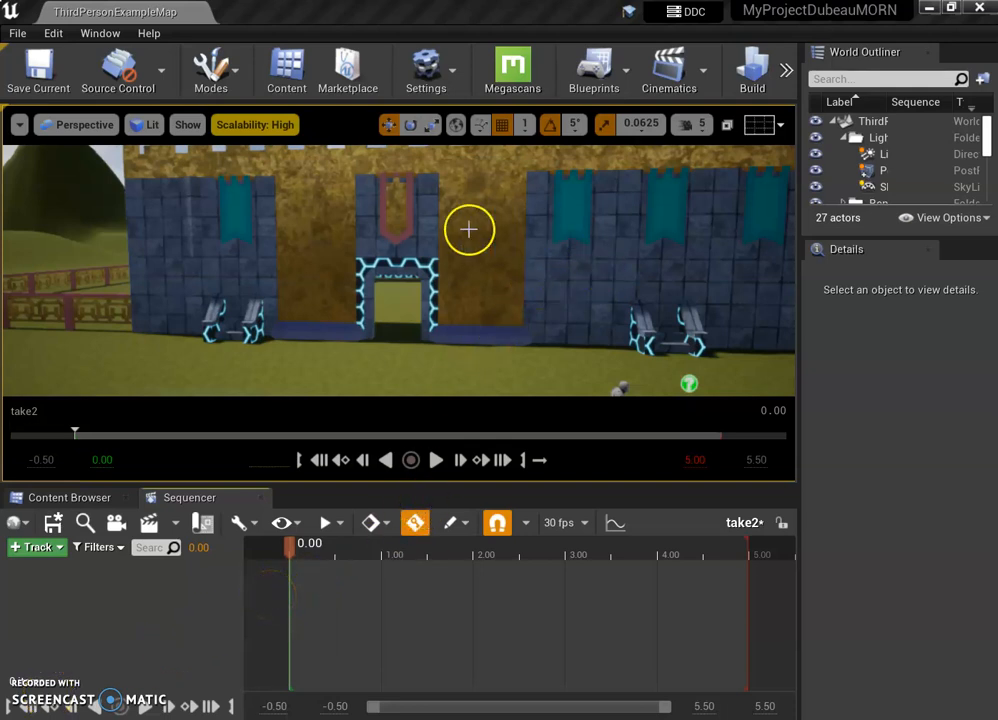
mouse_move(450, 272)
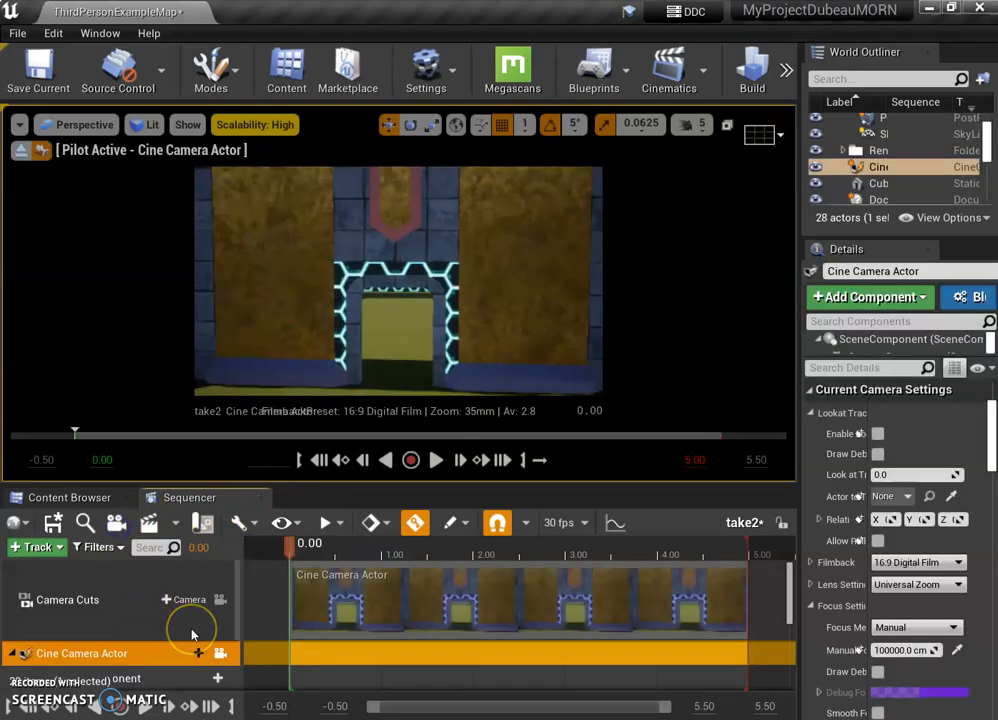
Key the Cine Camera Actor's Transform at frame 0 and move time to about 1.50 s.
click(16, 568)
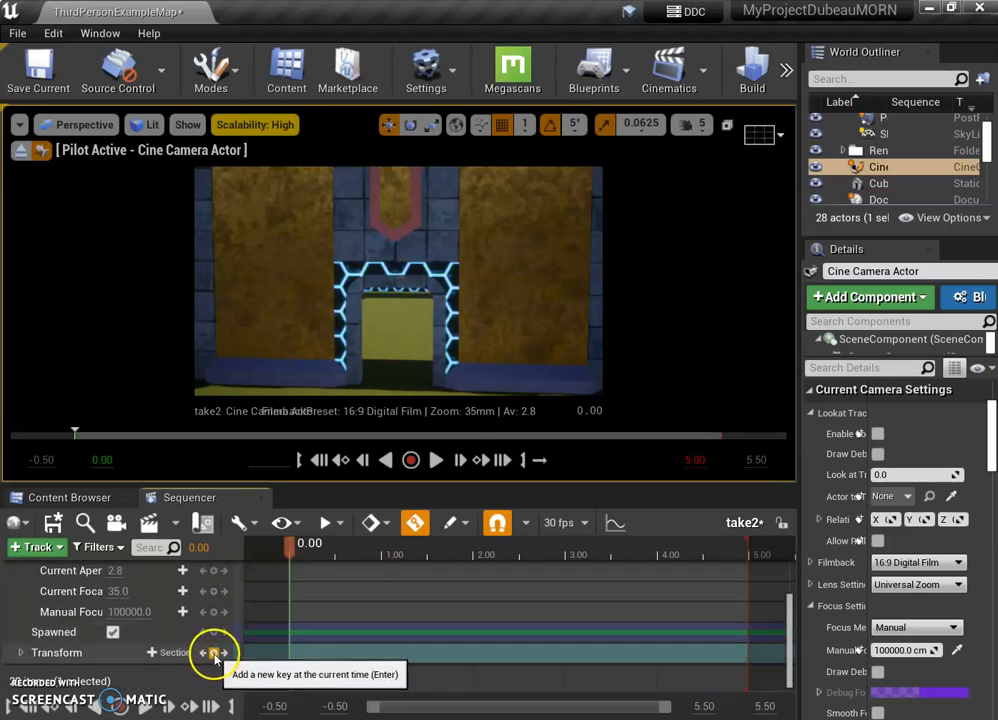
click(214, 652)
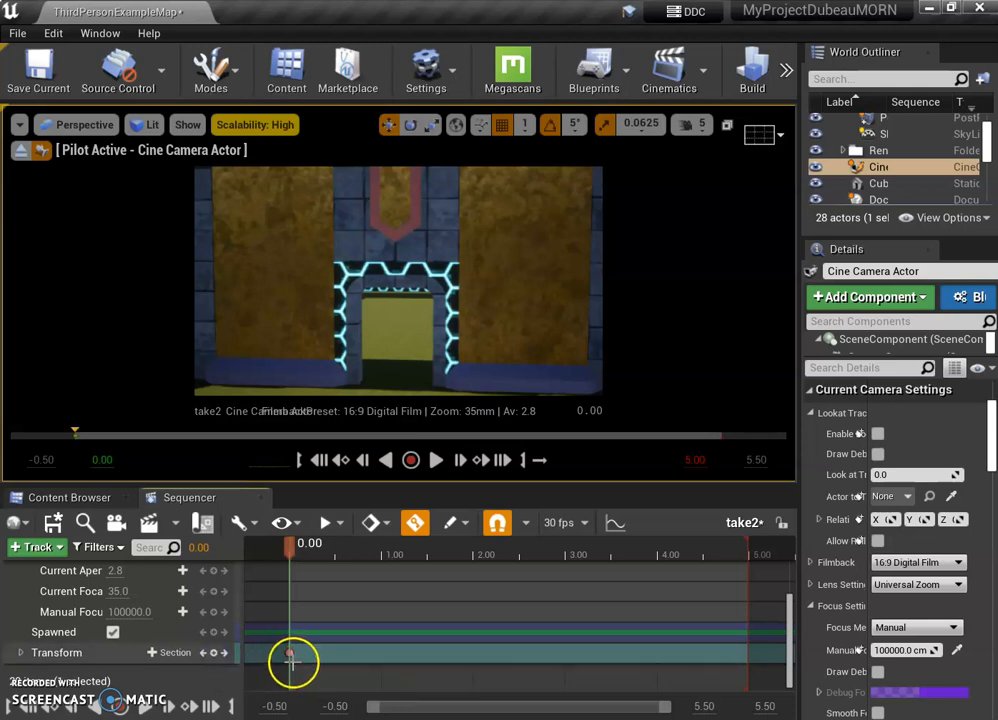
mouse_move(416, 522)
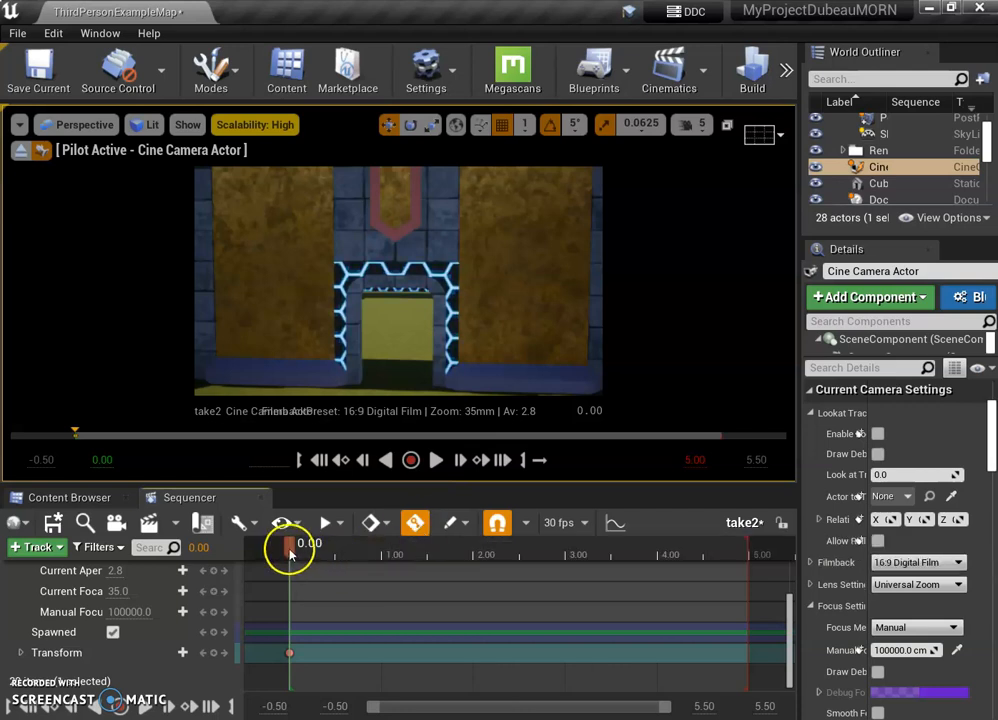
drag(290, 556, 404, 556)
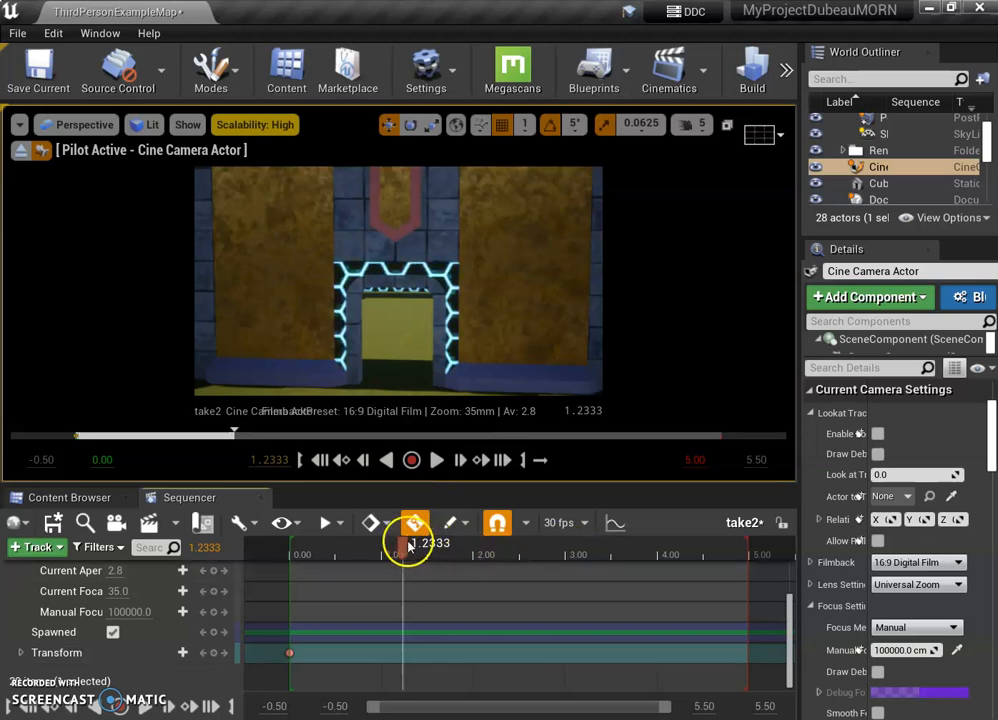
drag(408, 544, 428, 544)
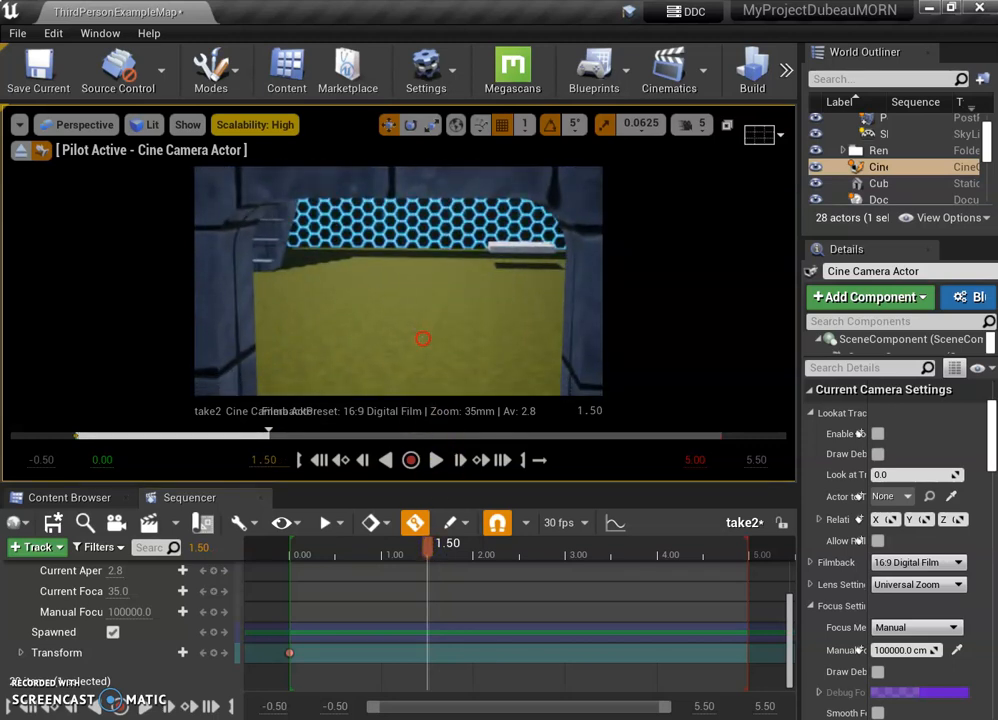
Lower the camera flying speed and scrub to about 1.5 and 2.3 s for new Transform keys.
click(692, 124)
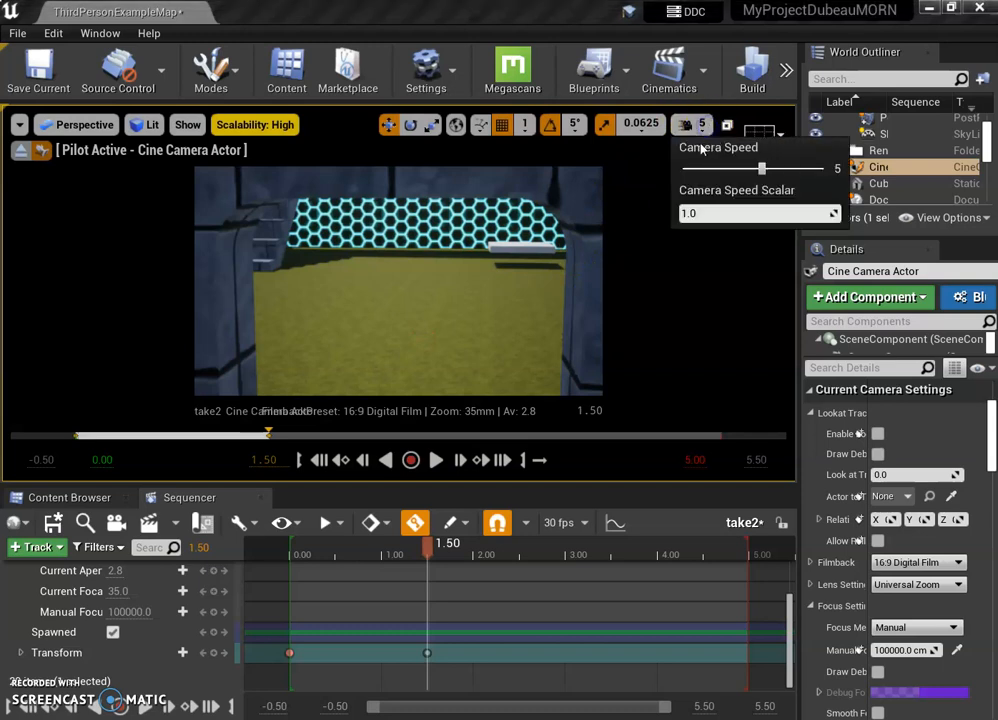
drag(762, 168, 724, 168)
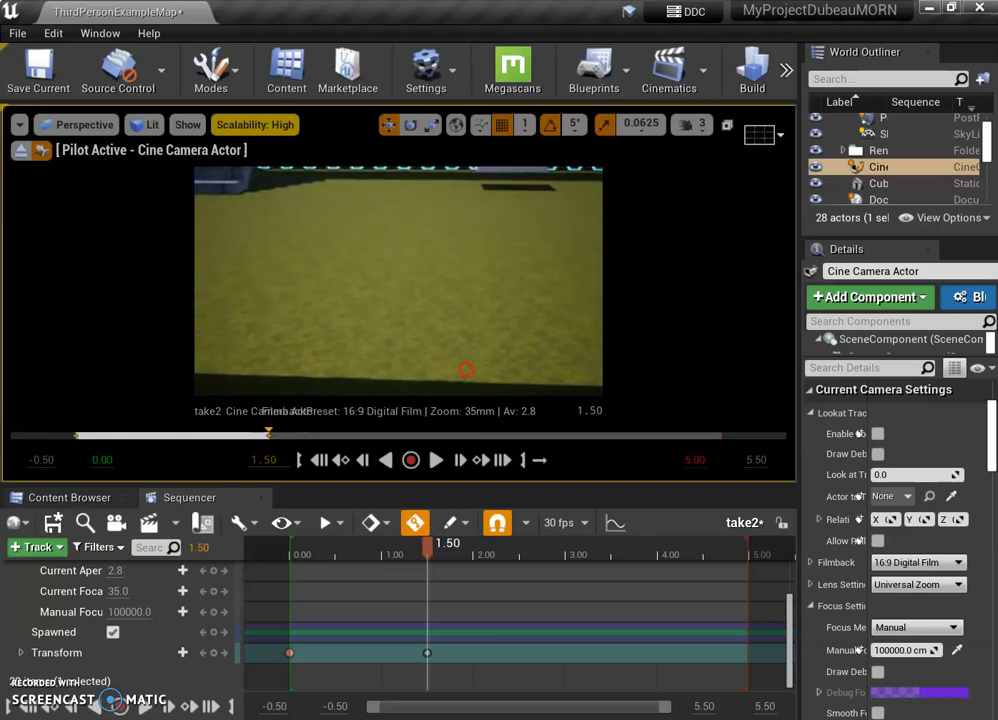
mouse_move(212, 652)
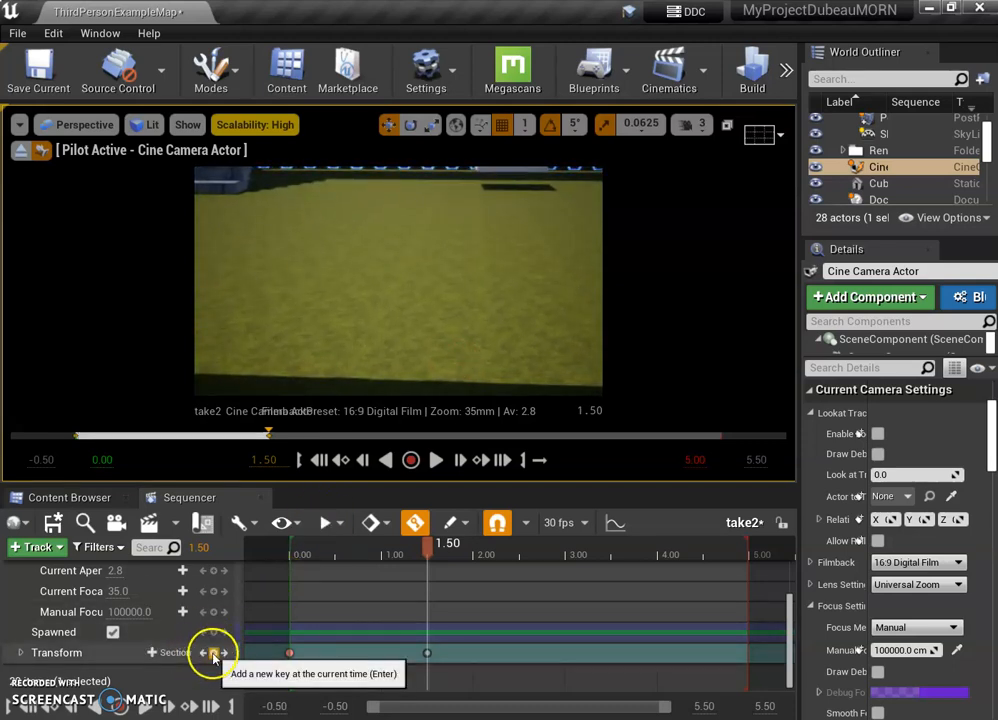
drag(448, 544, 390, 544)
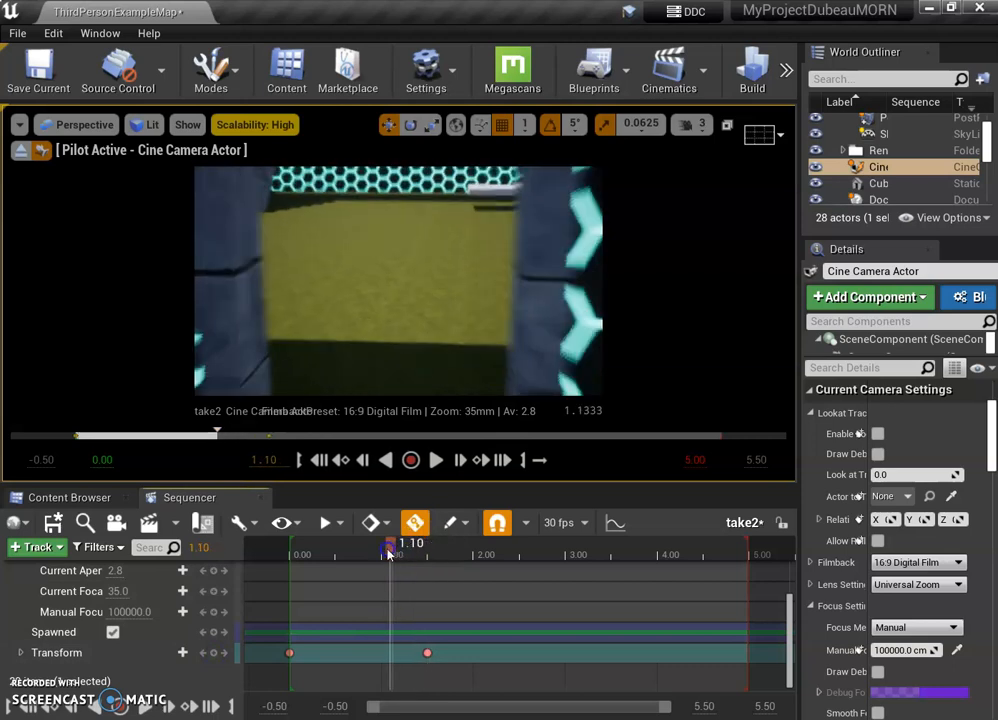
drag(390, 560, 420, 560)
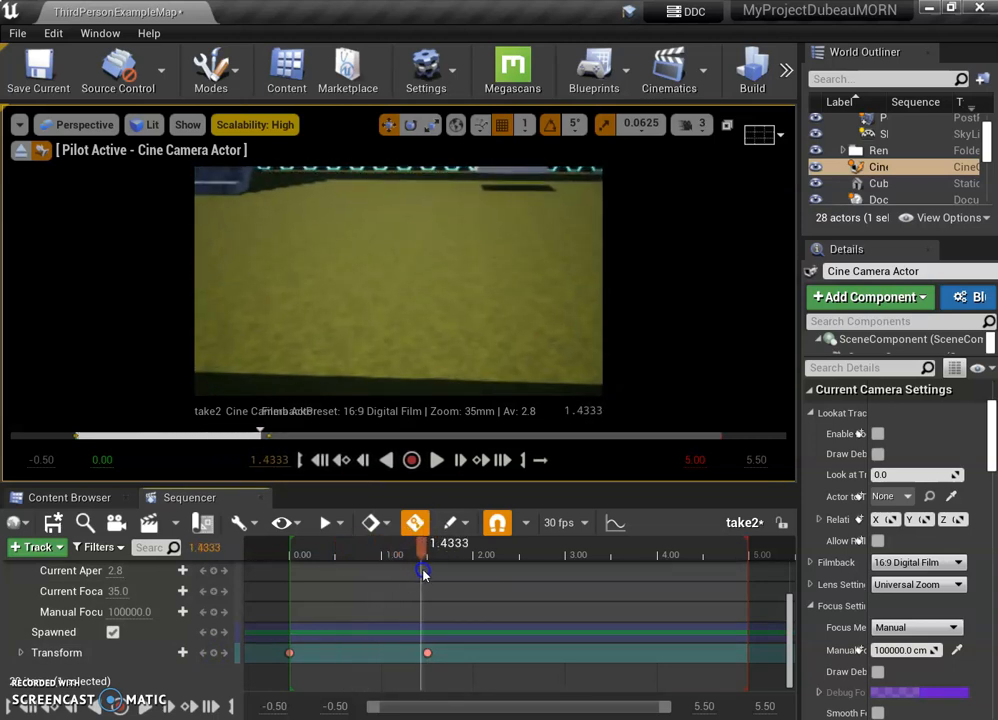
drag(422, 572, 430, 544)
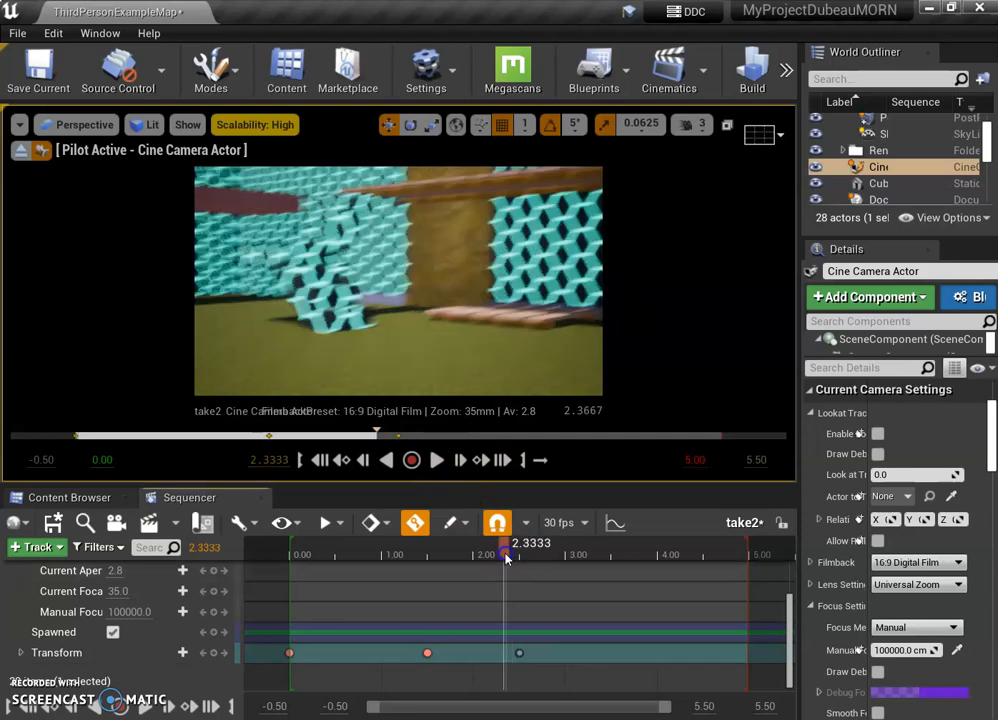
Scrub through 2.4-3.2 s reviewing the path and key the camera near 3.07 s past the walls.
drag(504, 558, 370, 558)
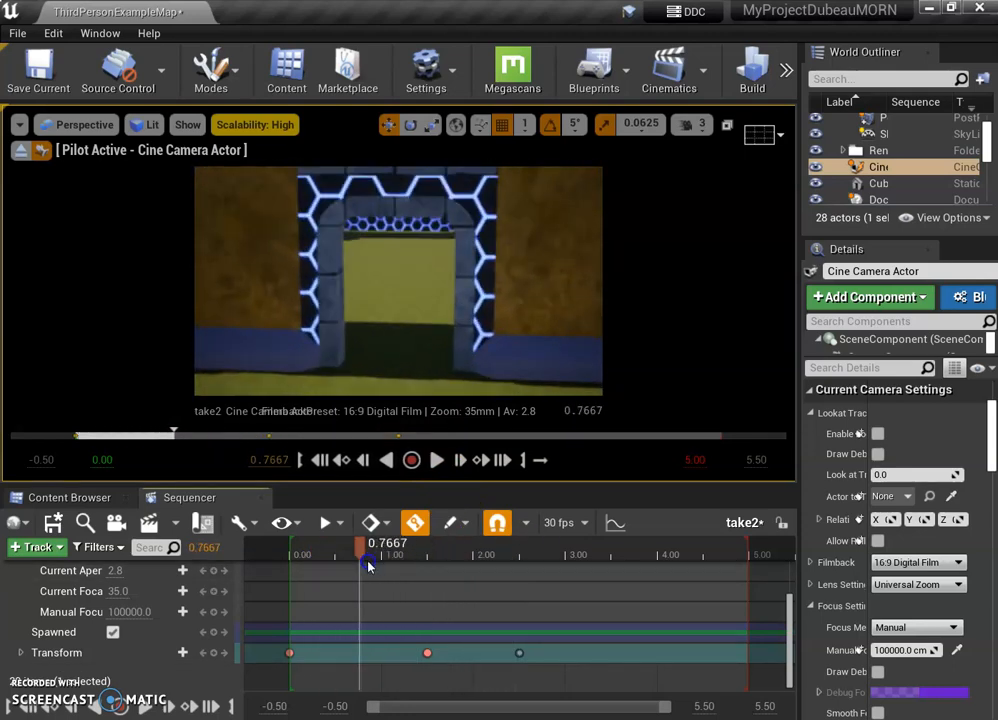
drag(368, 564, 512, 564)
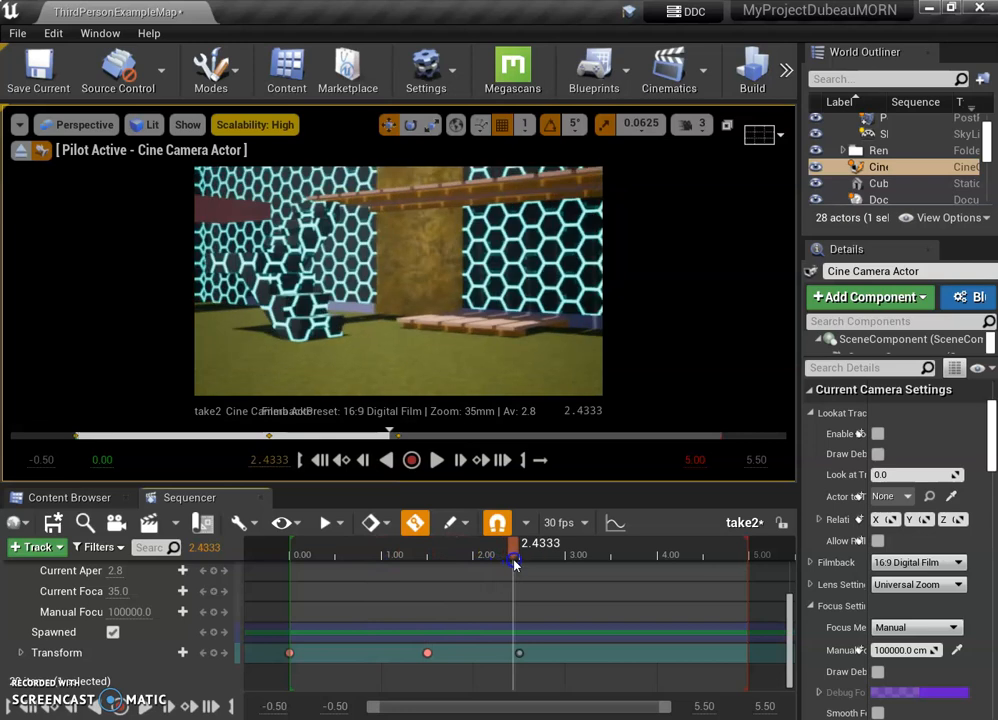
drag(512, 558, 524, 558)
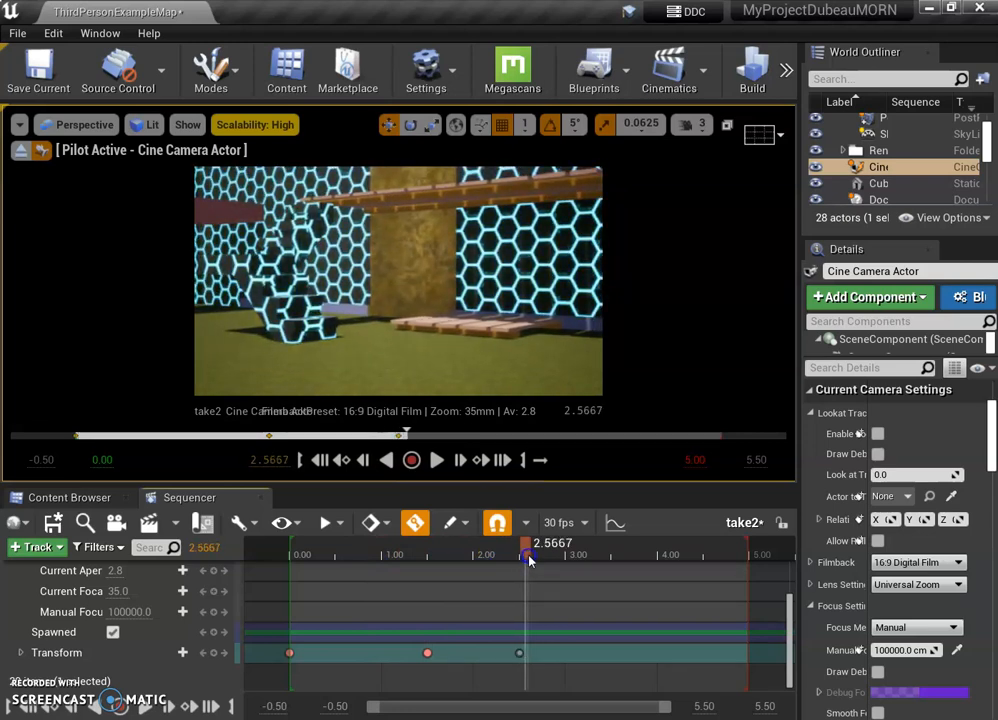
drag(530, 554, 572, 554)
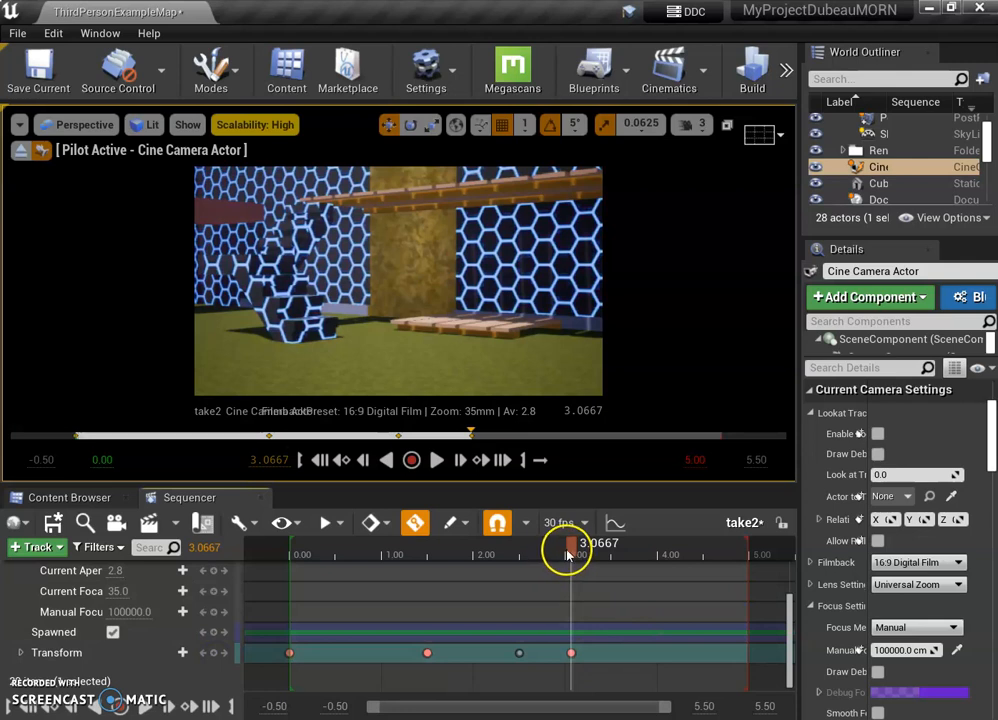
drag(568, 548, 556, 548)
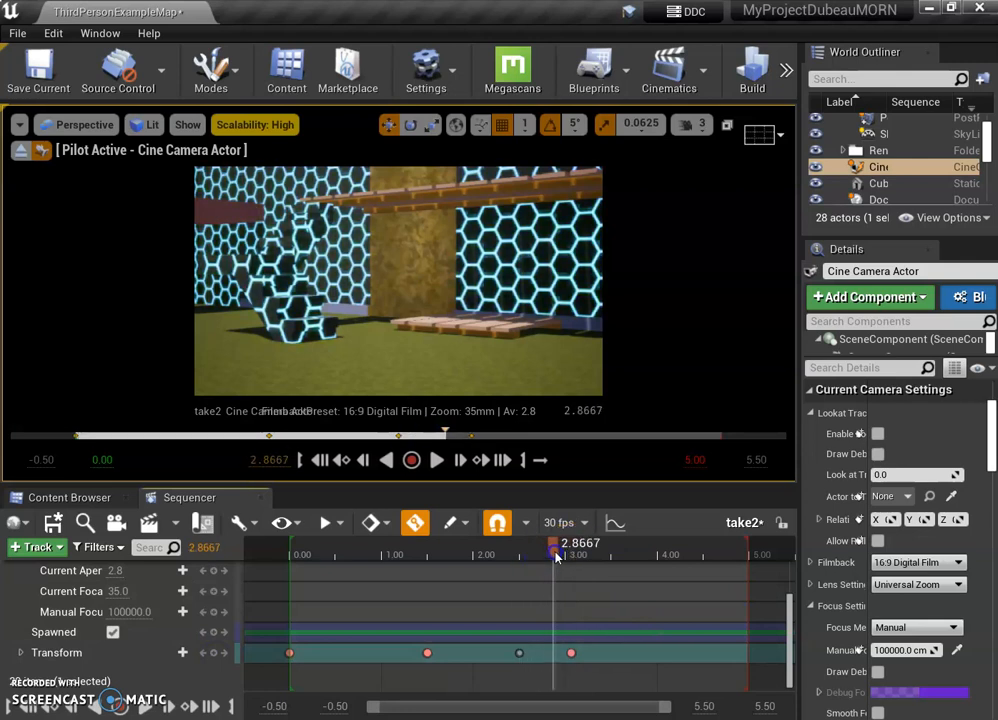
drag(556, 556, 524, 556)
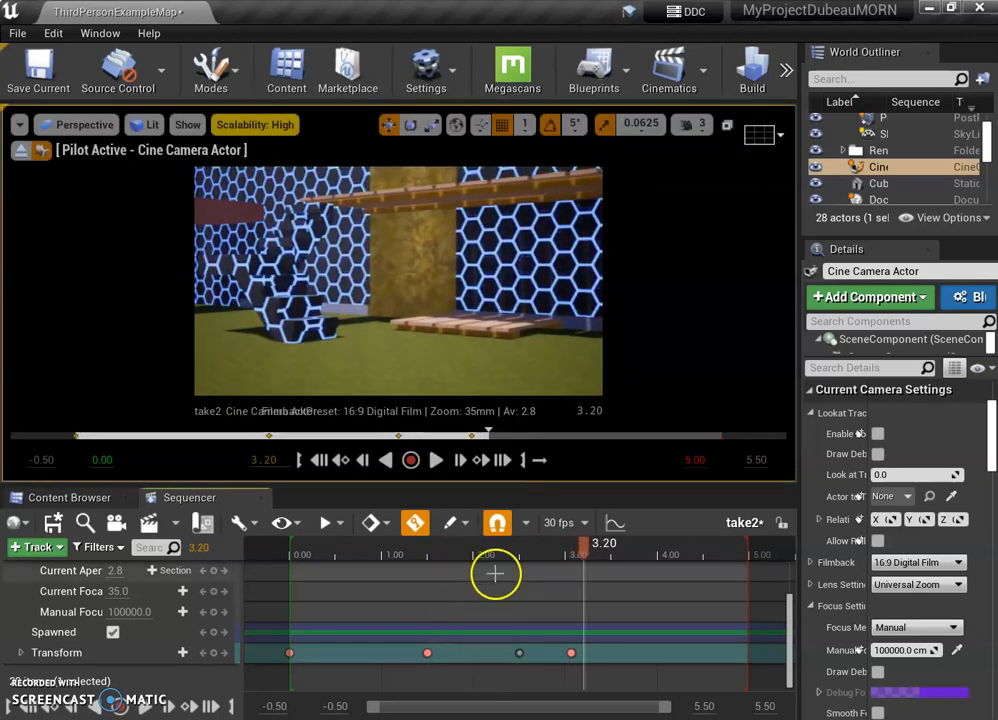
drag(604, 554, 544, 554)
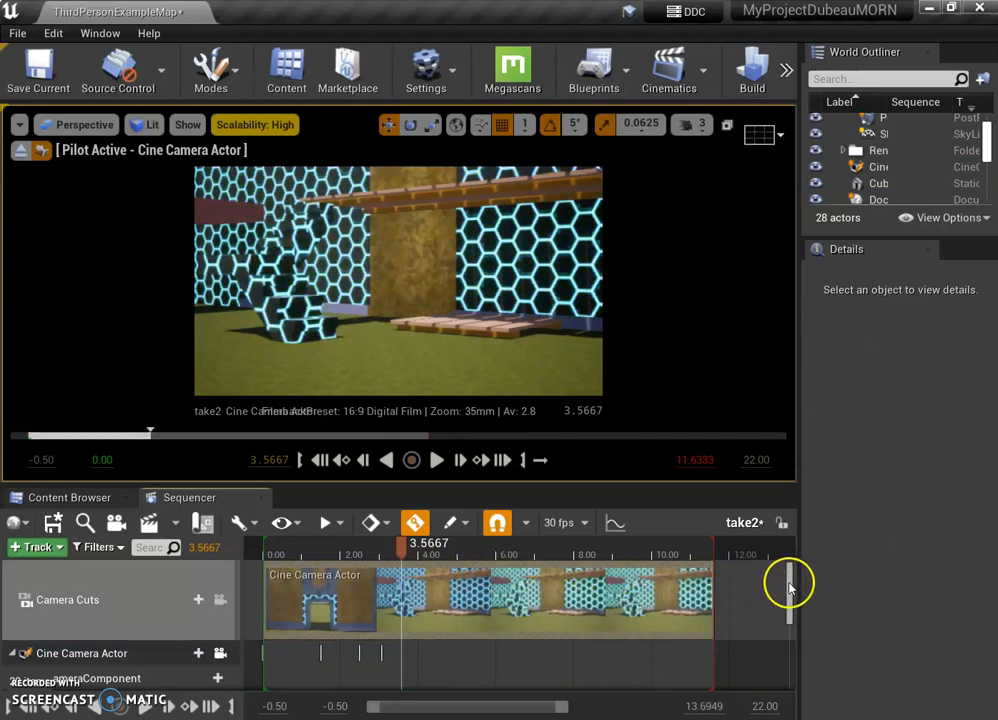
Show the camera property tracks again with time parked near 3.57 s.
click(20, 652)
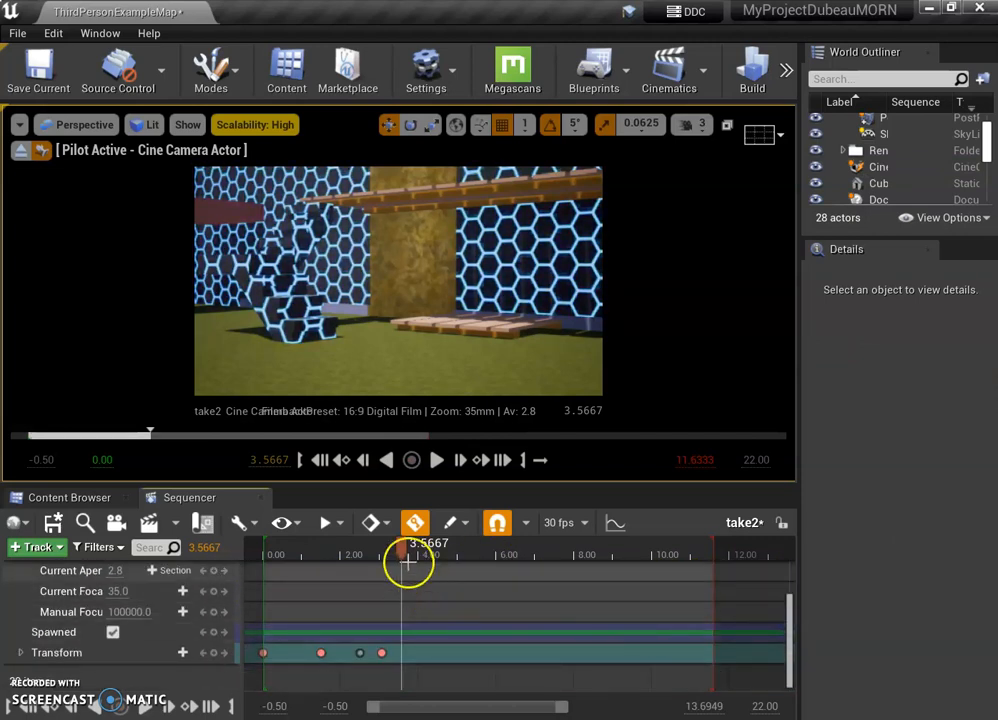
Scrub to 4.9 and 6.5 s for Transform keys ending in an overhead courtyard view.
drag(408, 554, 444, 554)
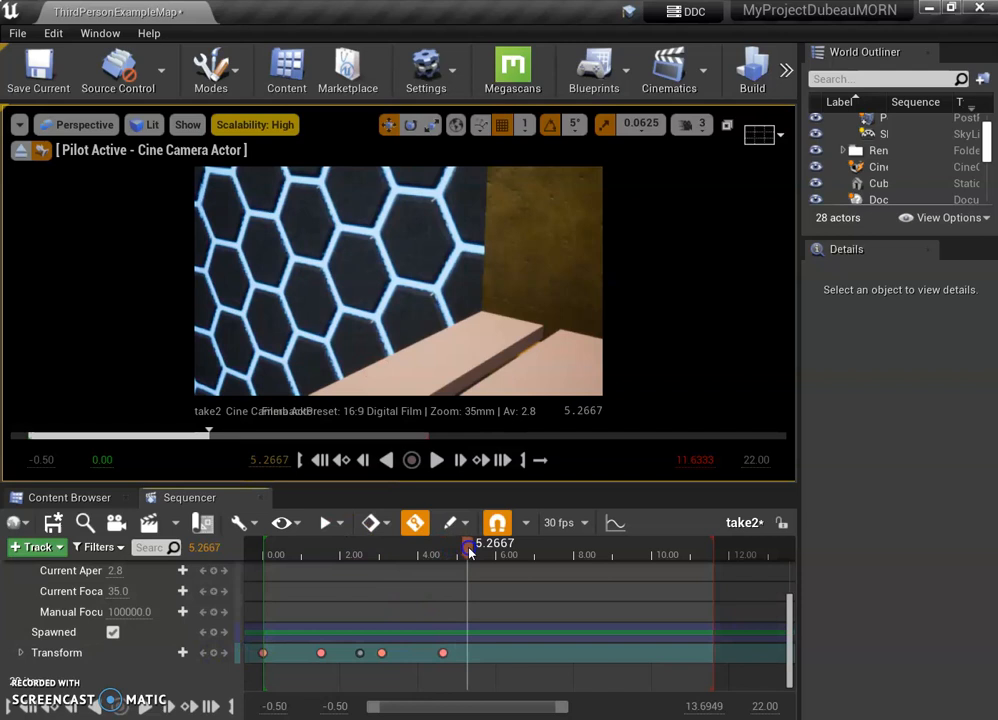
drag(470, 544, 456, 544)
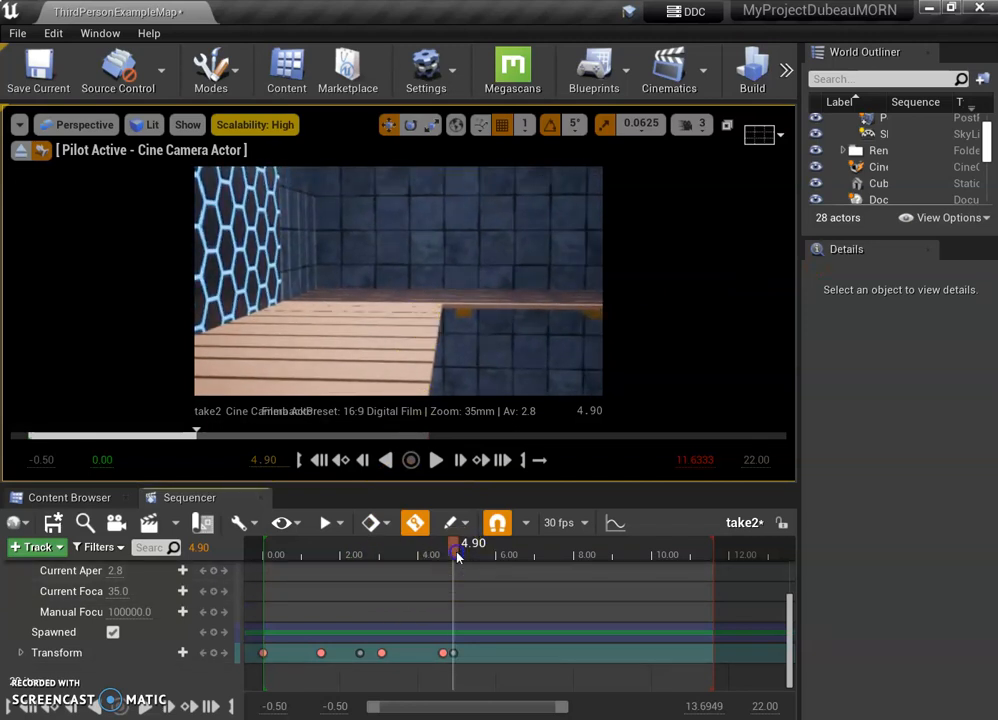
drag(456, 554, 516, 554)
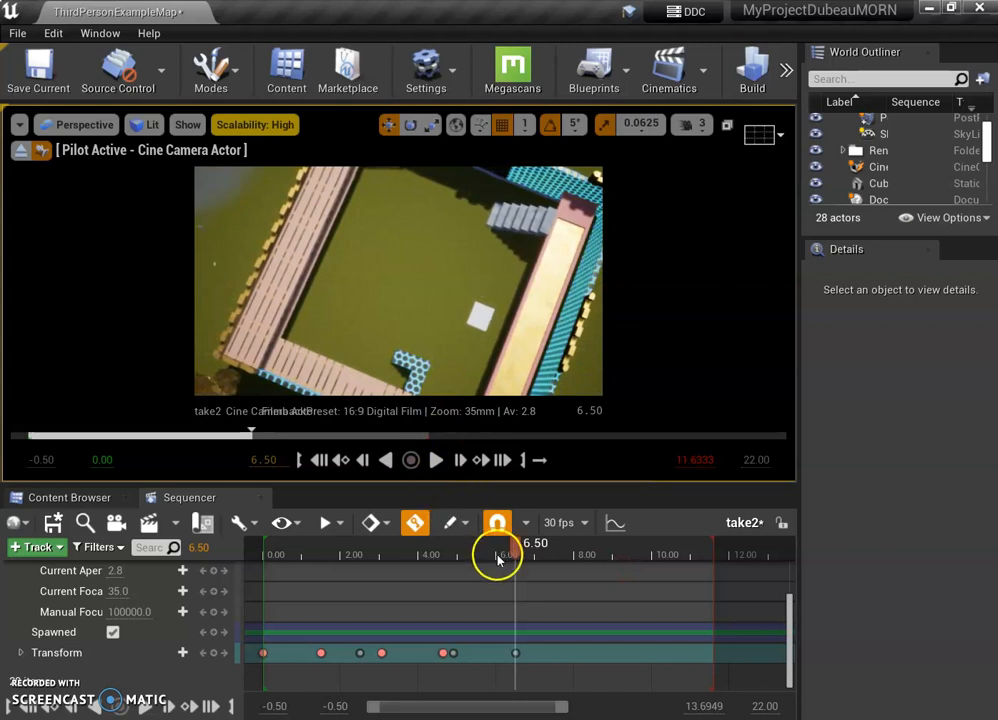
Drag a Transform key later to retime the camera move, with time near 10.77 s.
drag(498, 554, 276, 554)
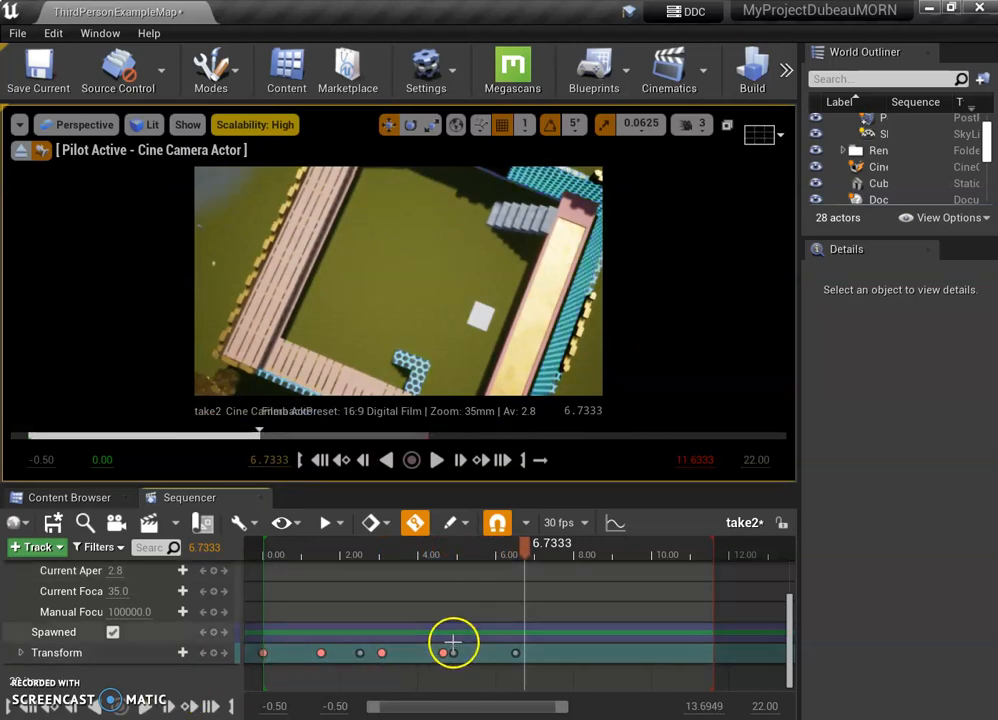
drag(452, 644, 592, 644)
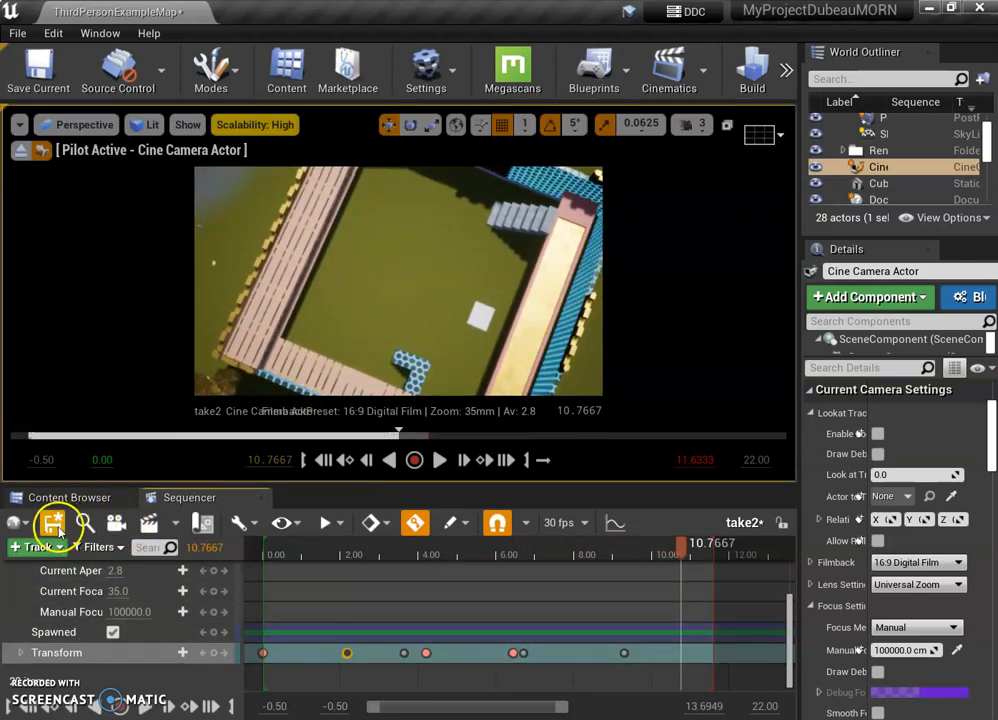
Launch Capture Movie from Render Movie Settings as a Video Sequence (avi), saving the level first.
click(148, 522)
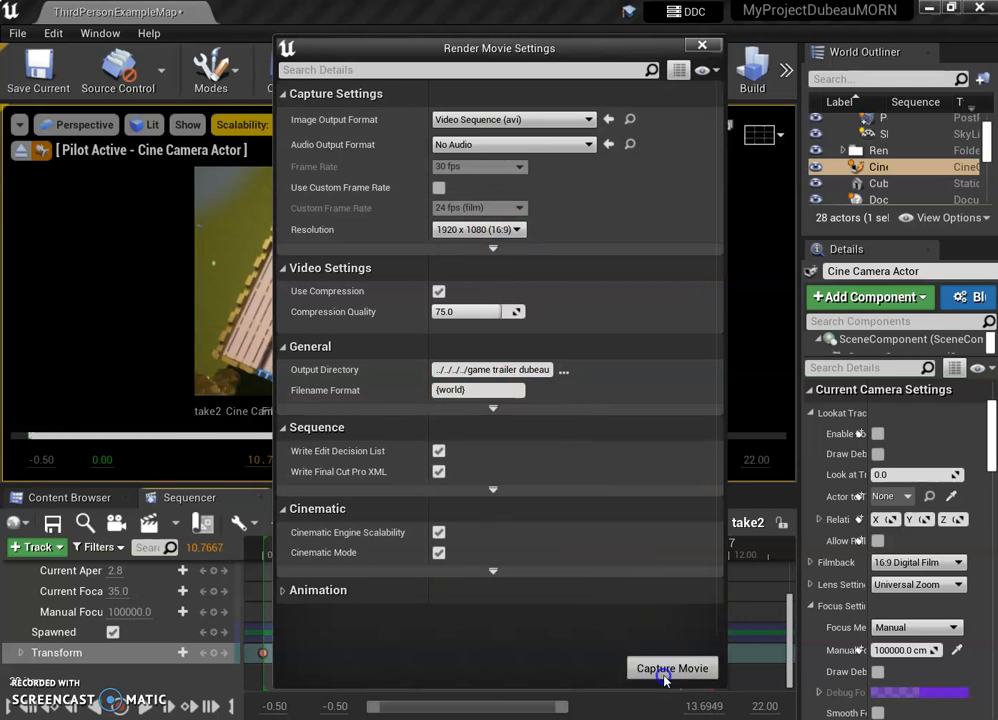
click(672, 668)
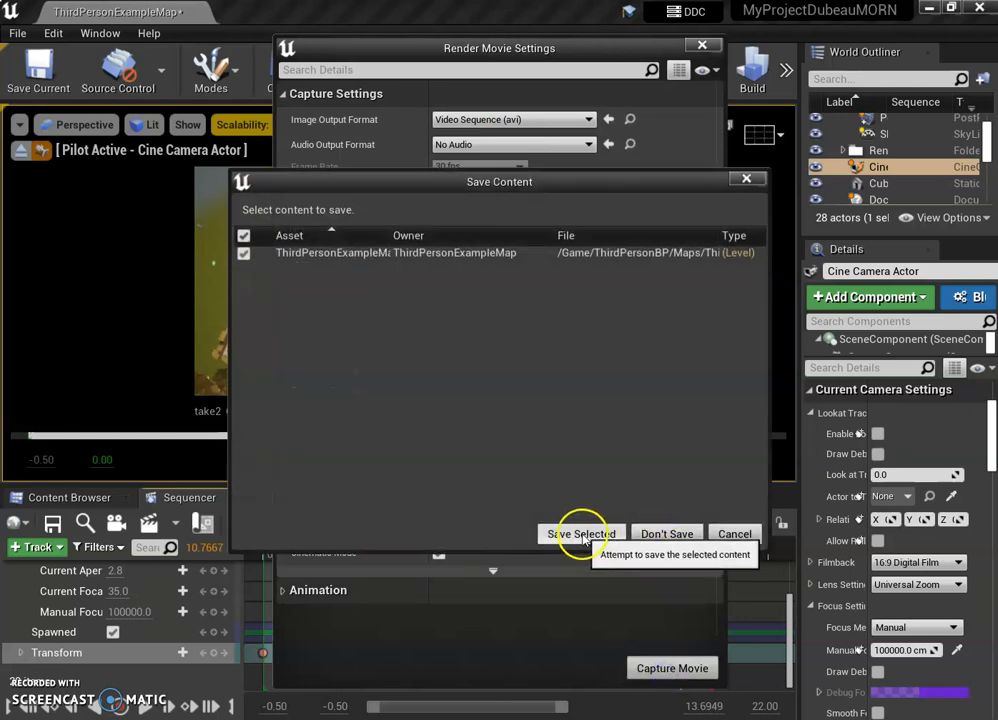
click(580, 532)
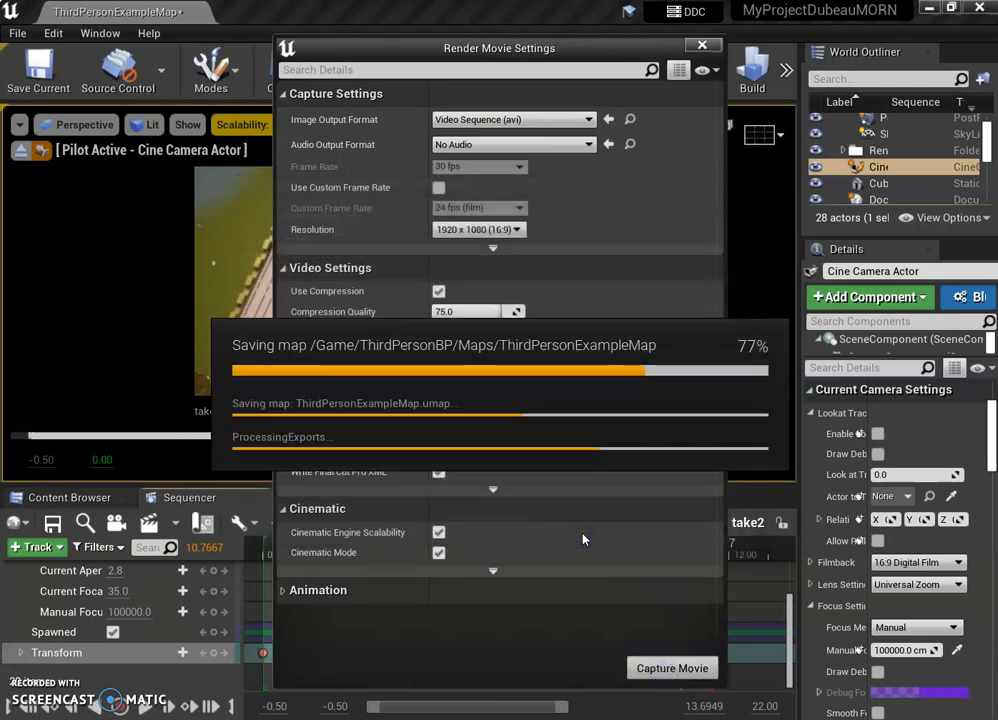
click(672, 668)
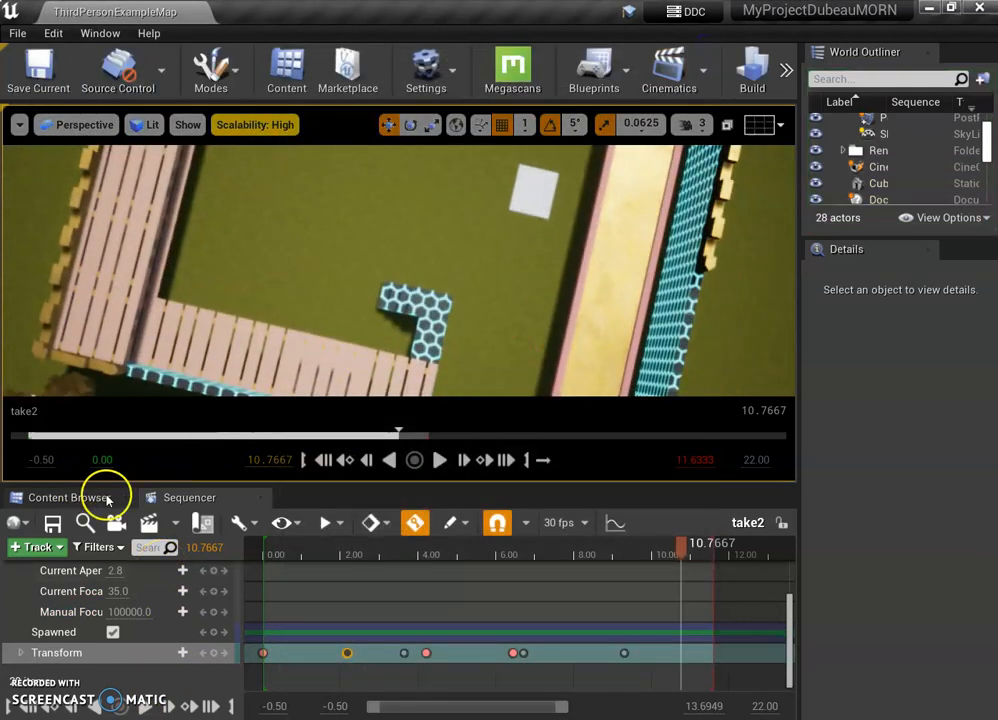
Show the Content Browser's cinematics folder to create the take3 Level Sequence.
click(68, 496)
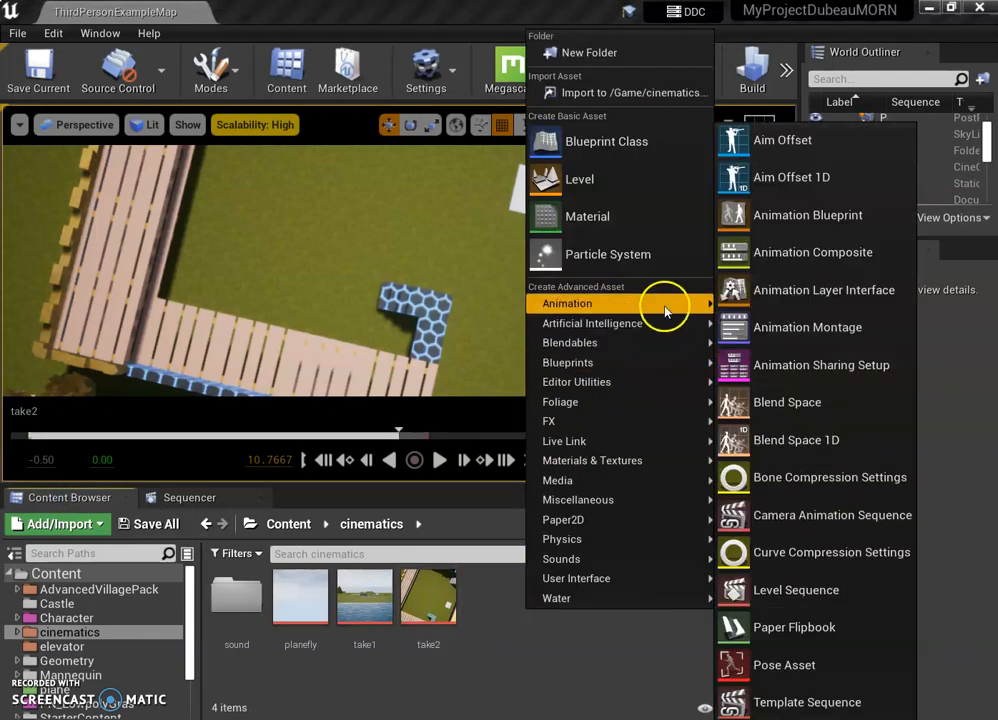
mouse_move(792, 628)
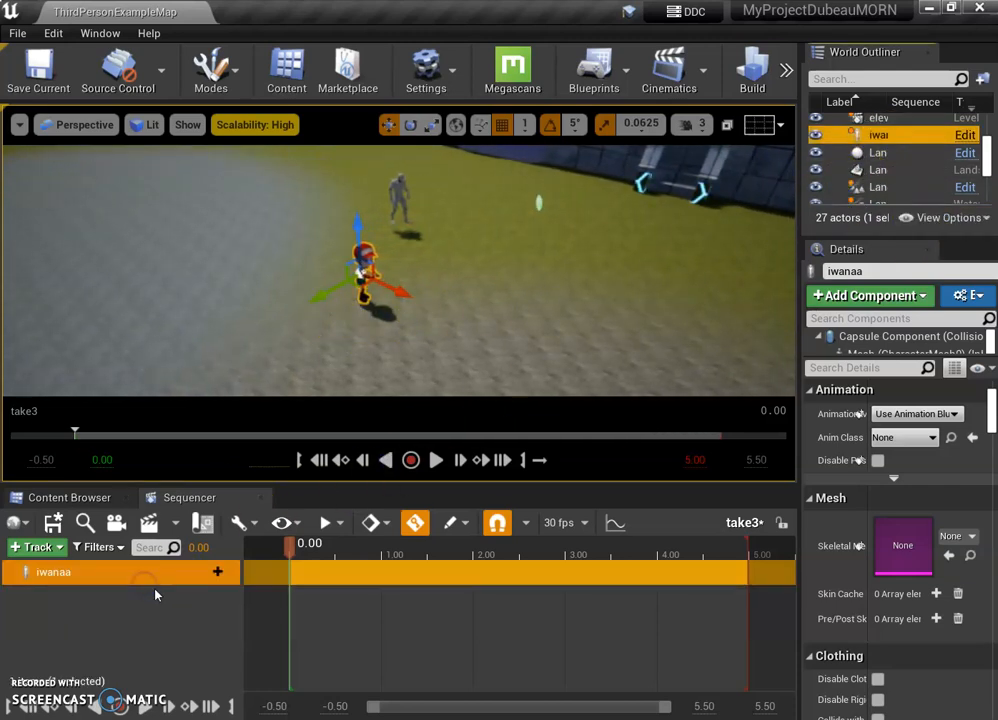
Add iwanaa's SkeletalMesh track playing Samba_Dancing_1_ and create a new cine camera.
click(208, 572)
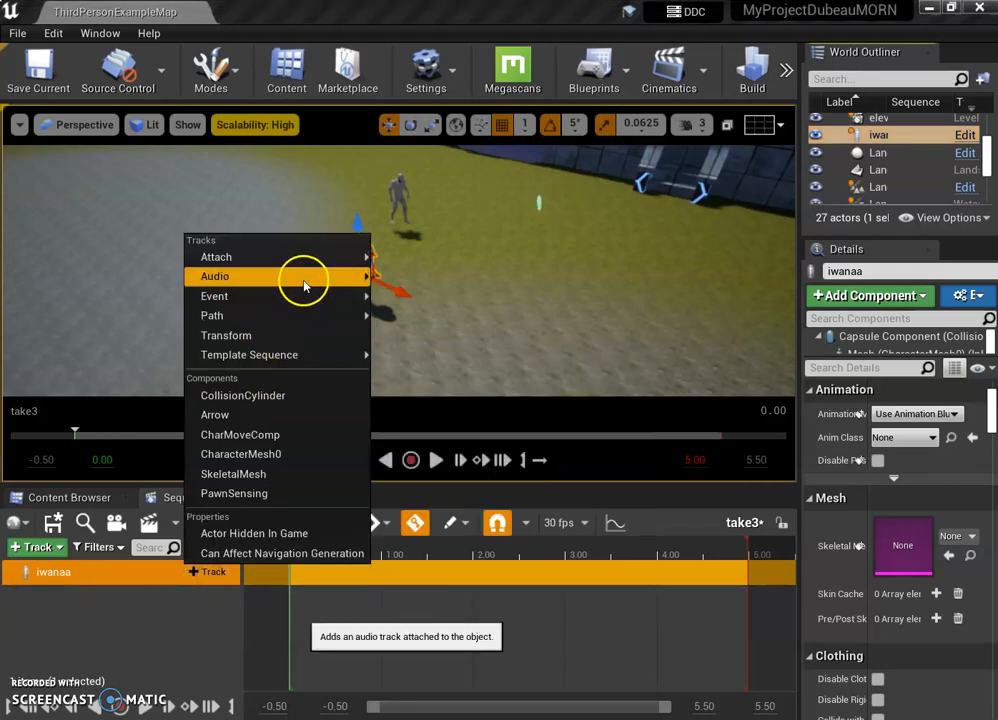
mouse_move(216, 256)
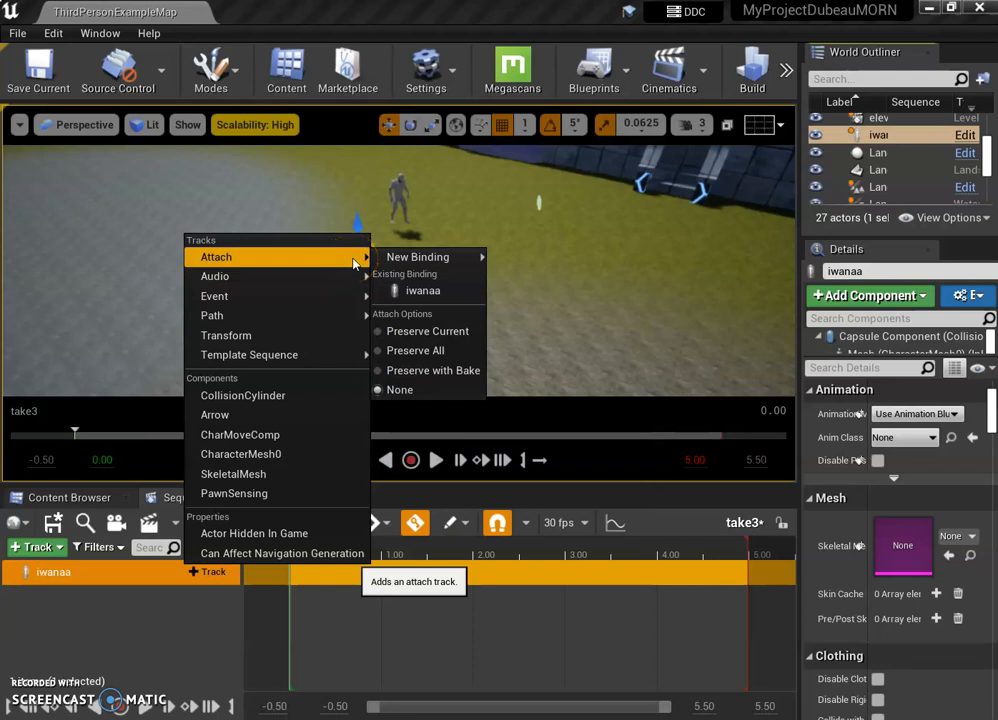
click(416, 256)
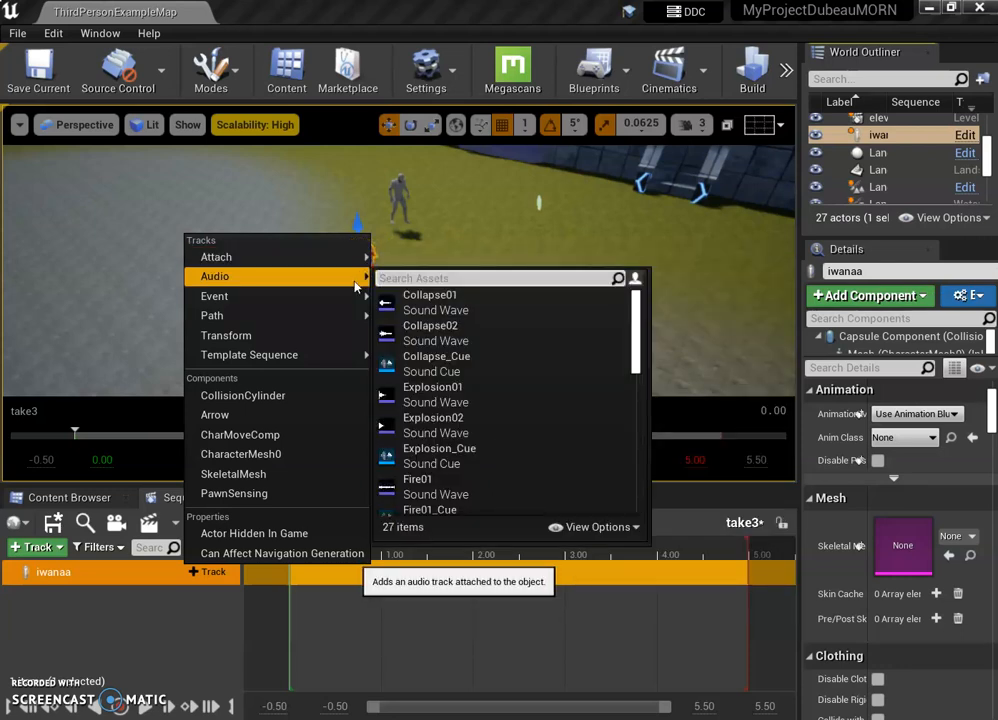
mouse_move(212, 316)
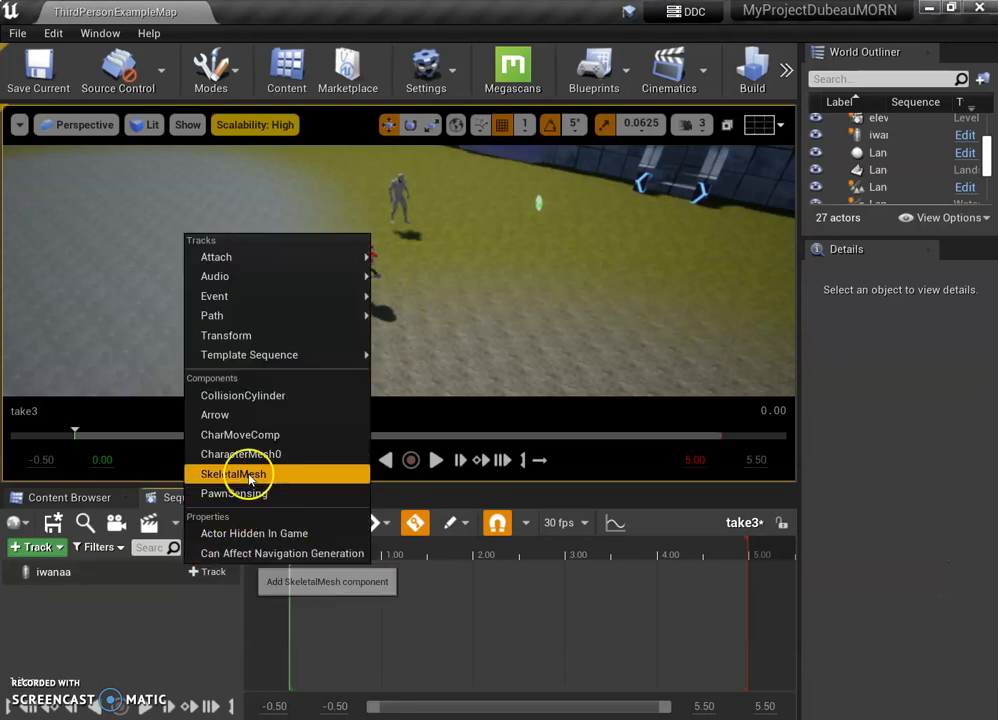
click(232, 472)
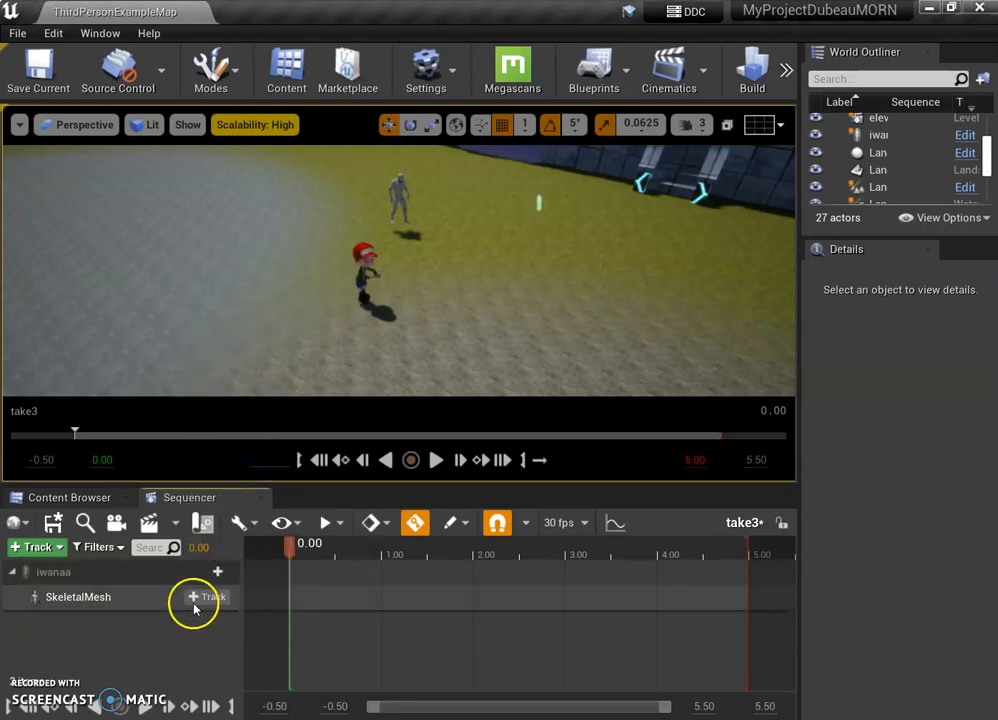
click(208, 596)
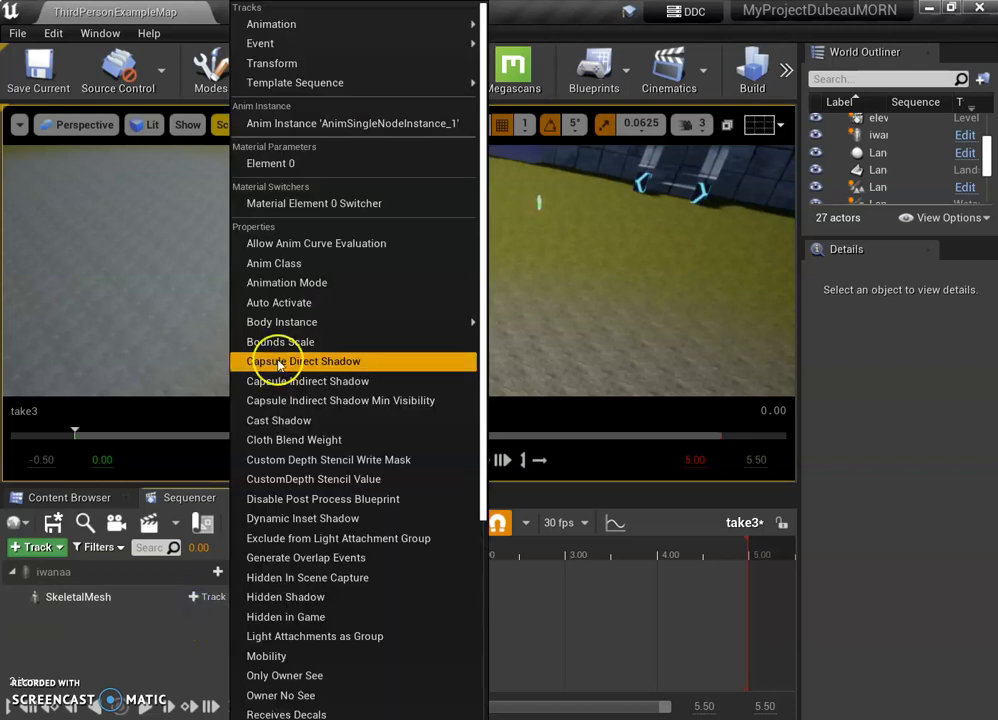
click(272, 24)
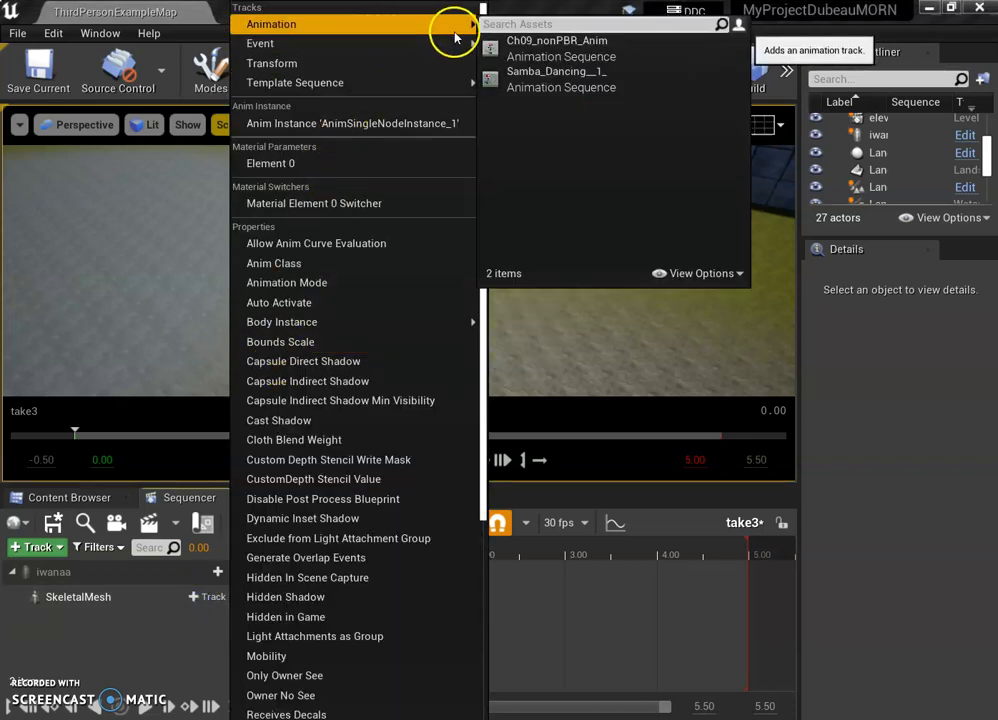
click(552, 72)
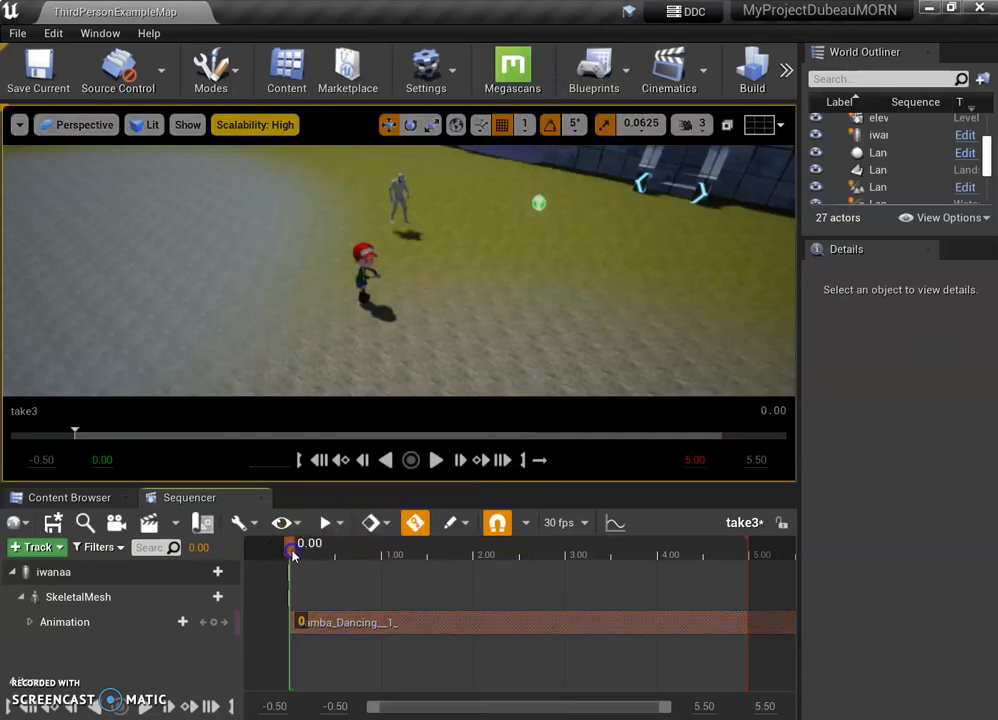
click(436, 458)
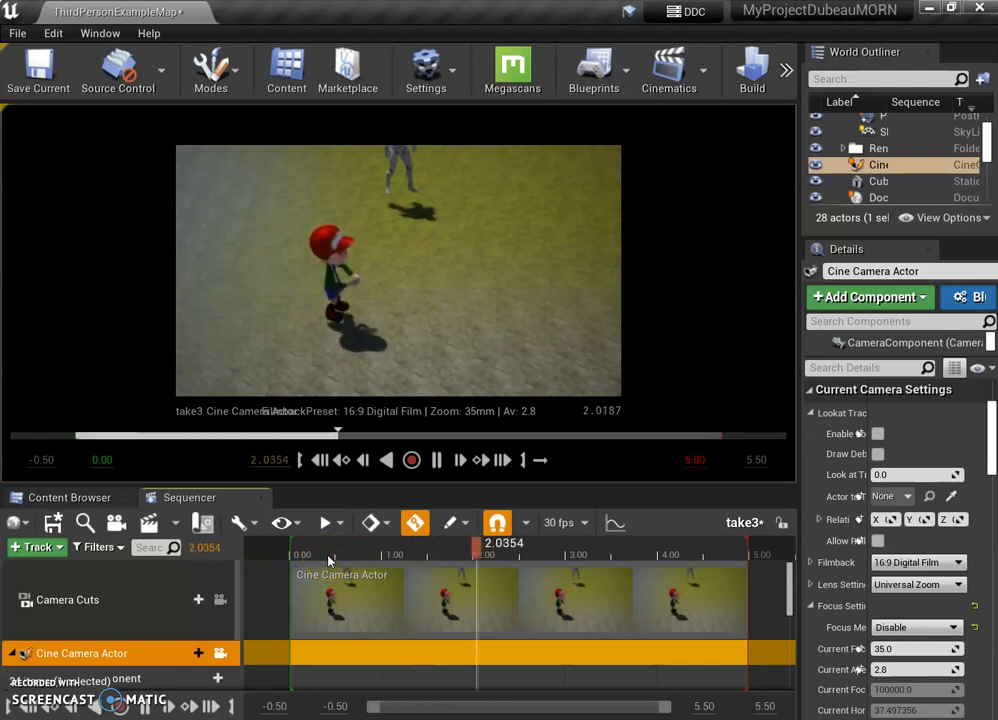
Scrub take3 back to frame 0 with the piloted camera framing the dancer.
drag(338, 544, 480, 544)
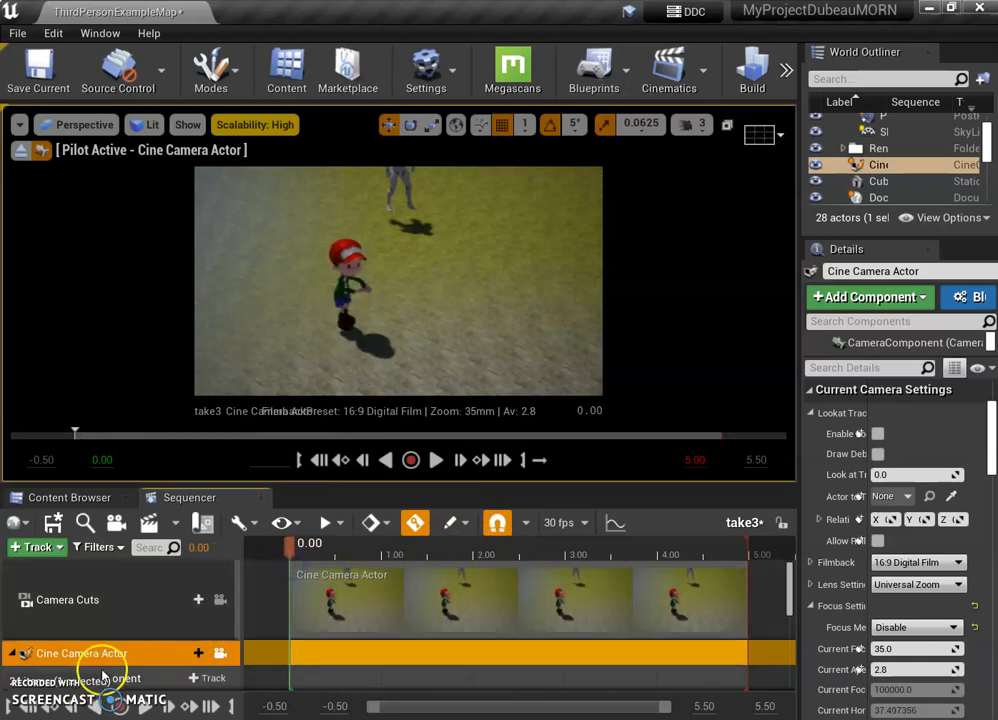
mouse_move(82, 652)
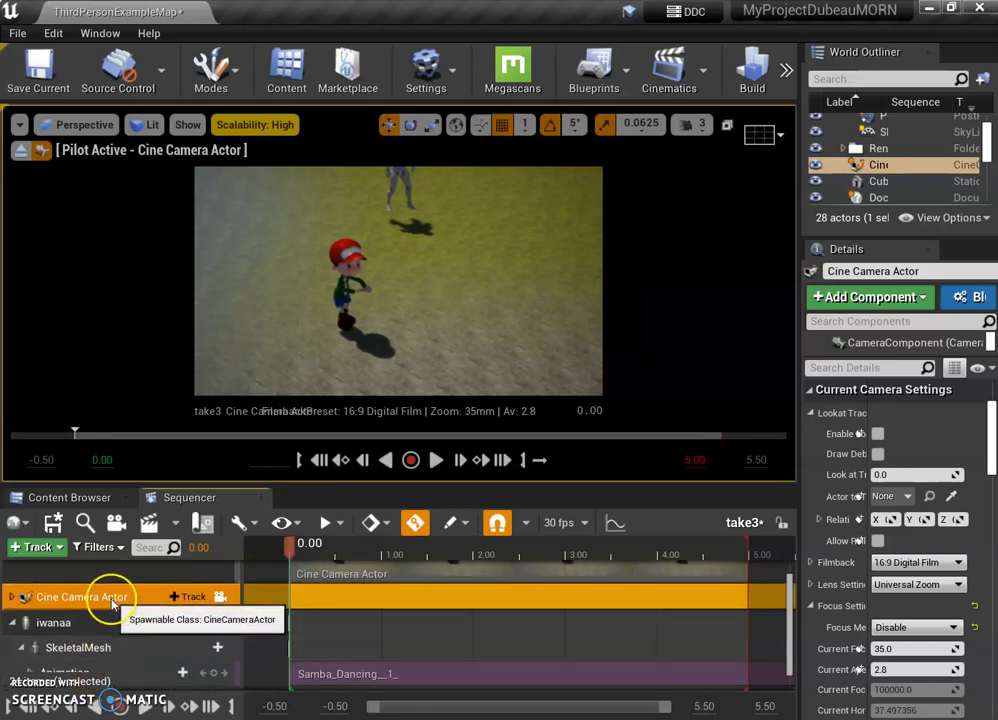
Rename the Cine Camera Actor track to cam1 and add a second camera, cam2.
double_click(80, 596)
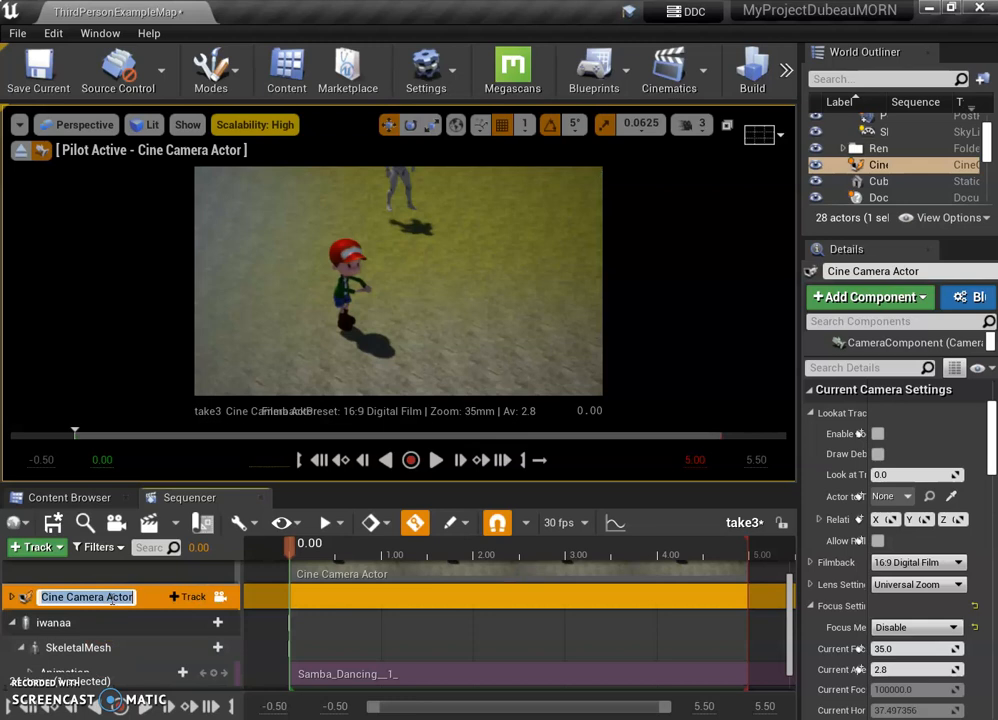
text(cam1)
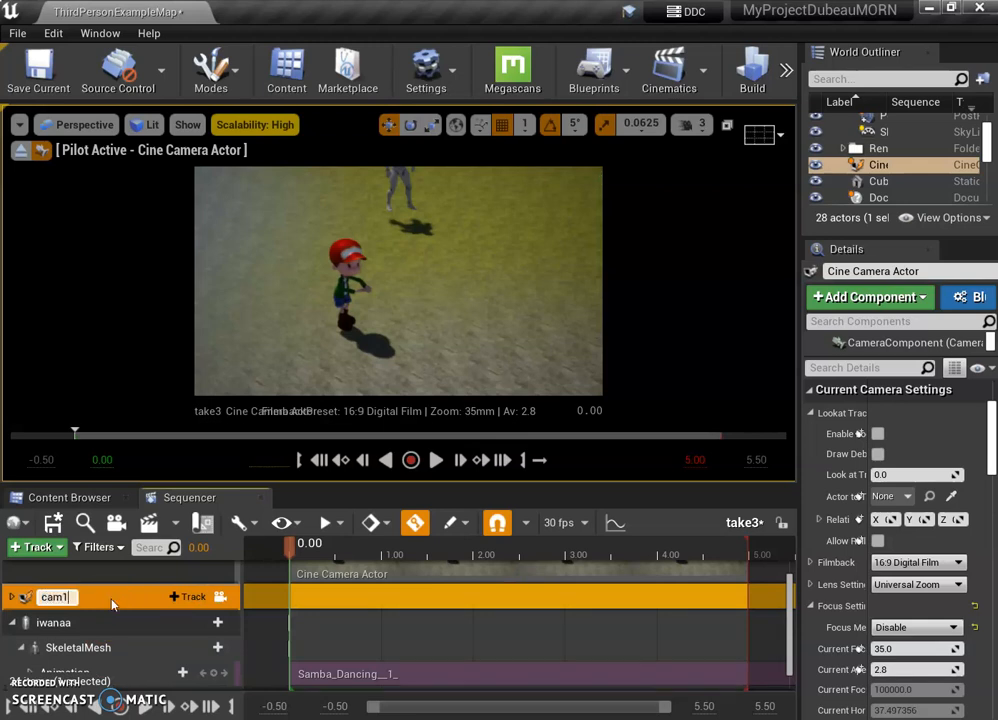
click(116, 524)
text(cam2)
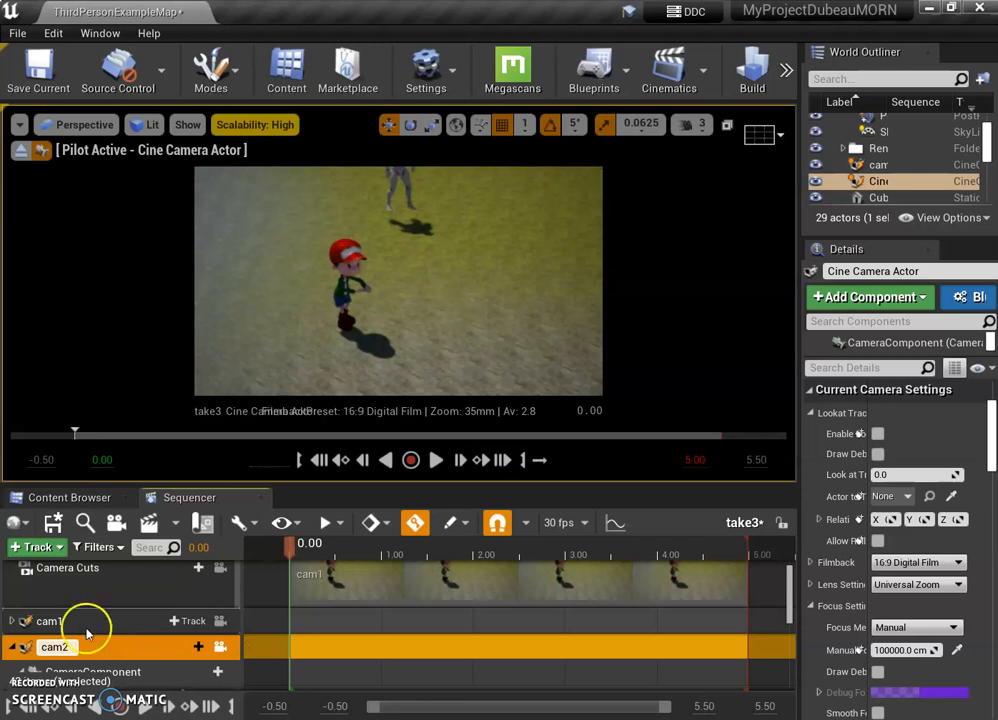
click(56, 648)
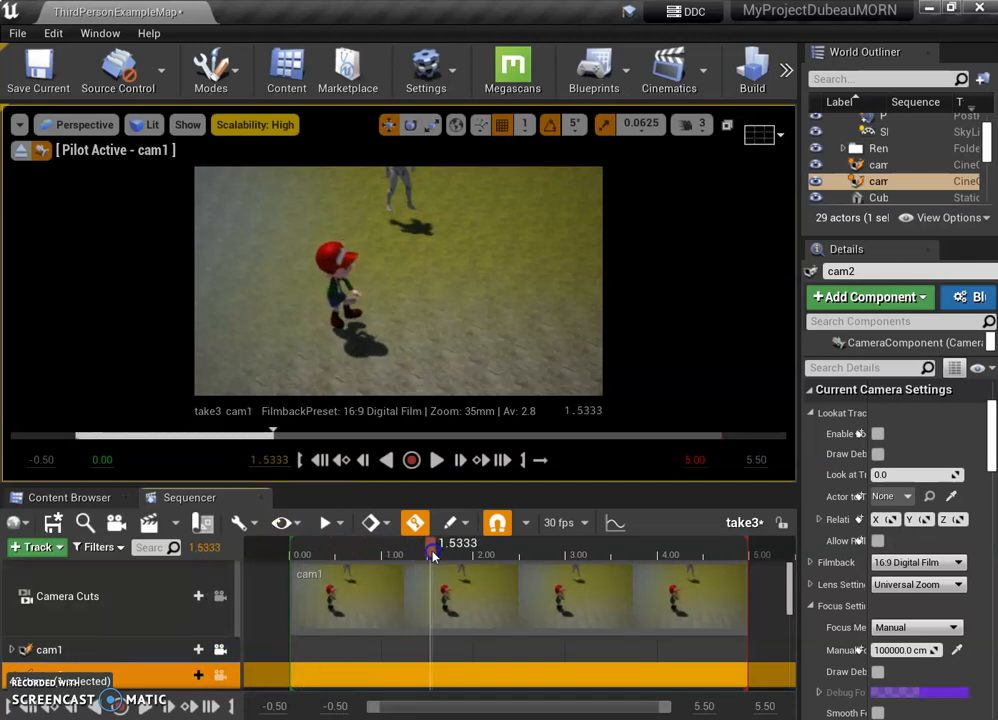
Pilot cam2 to a close-up and key its Location/Rotation transform at 1.50 seconds.
drag(432, 544, 430, 544)
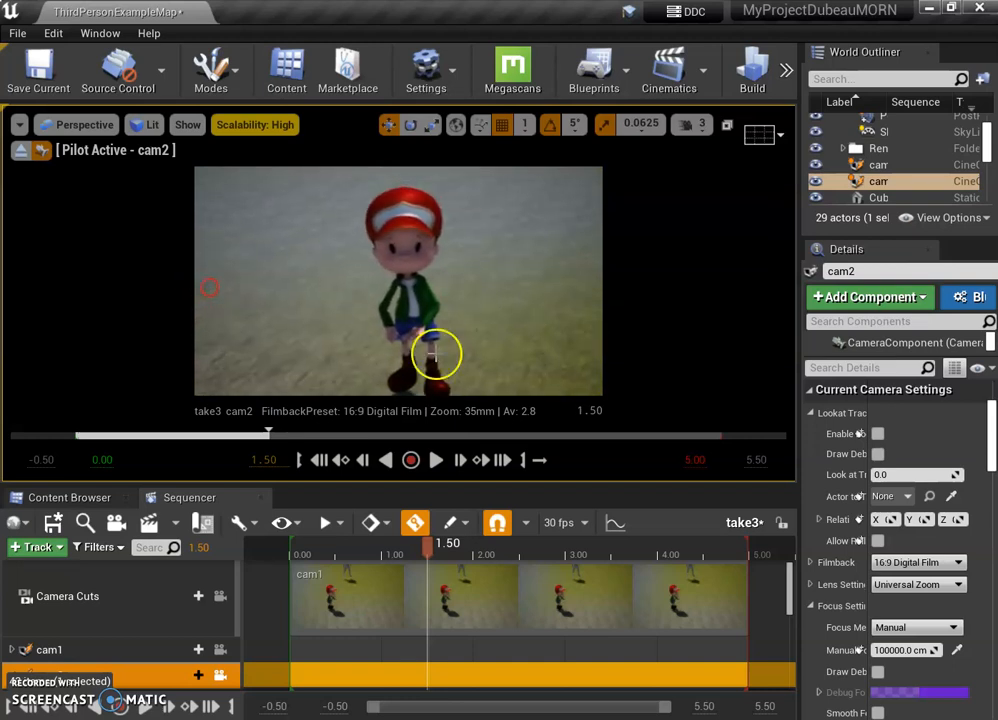
click(16, 590)
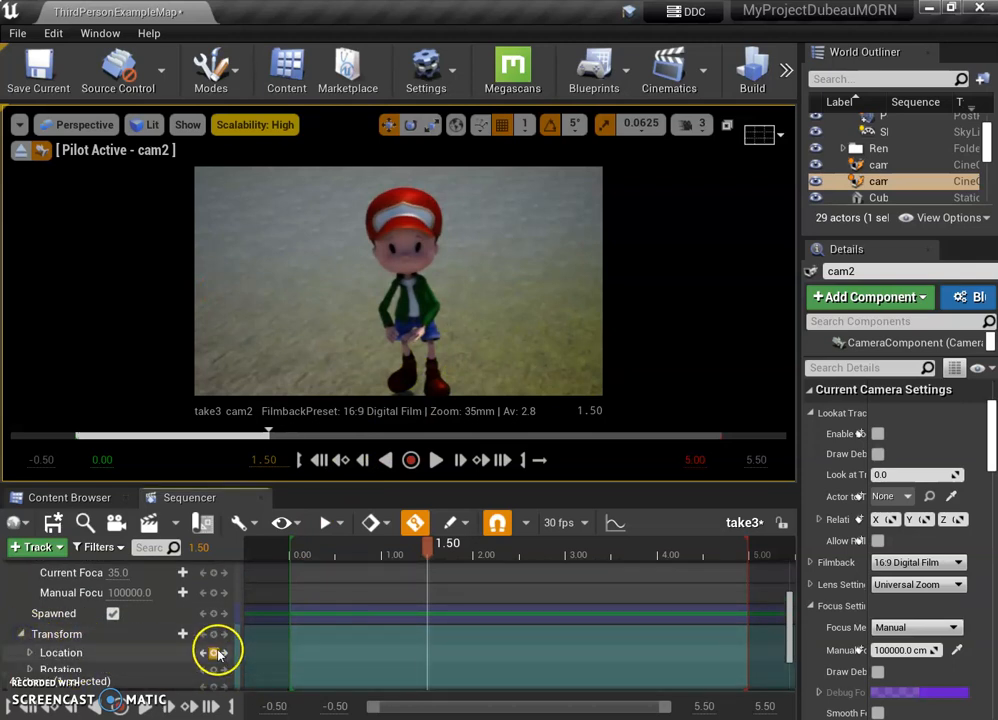
click(212, 636)
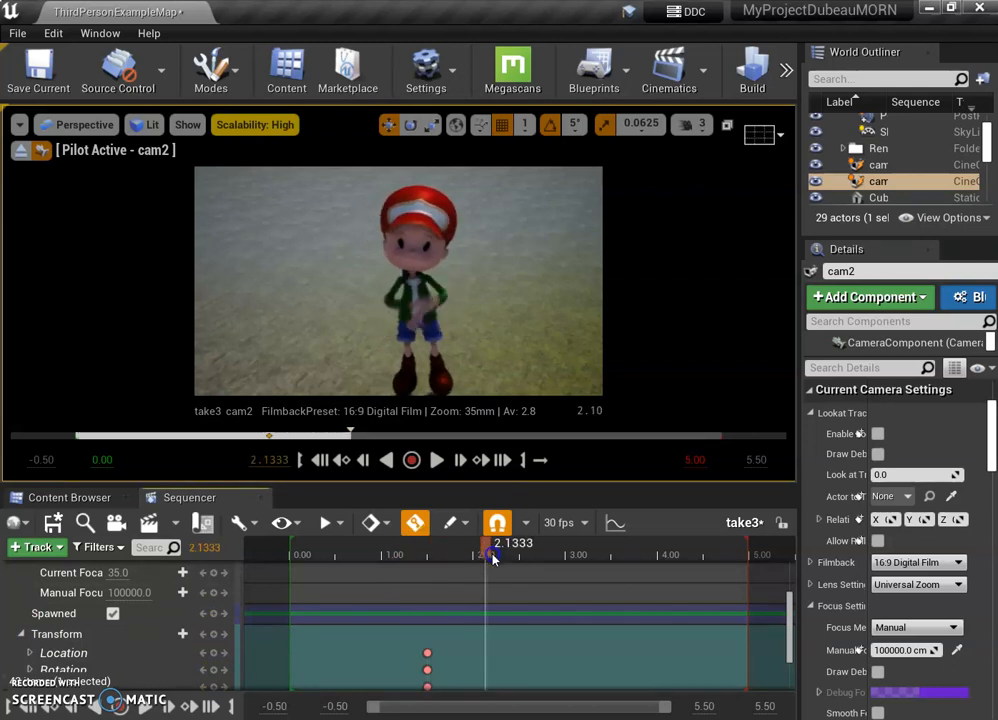
drag(490, 554, 382, 570)
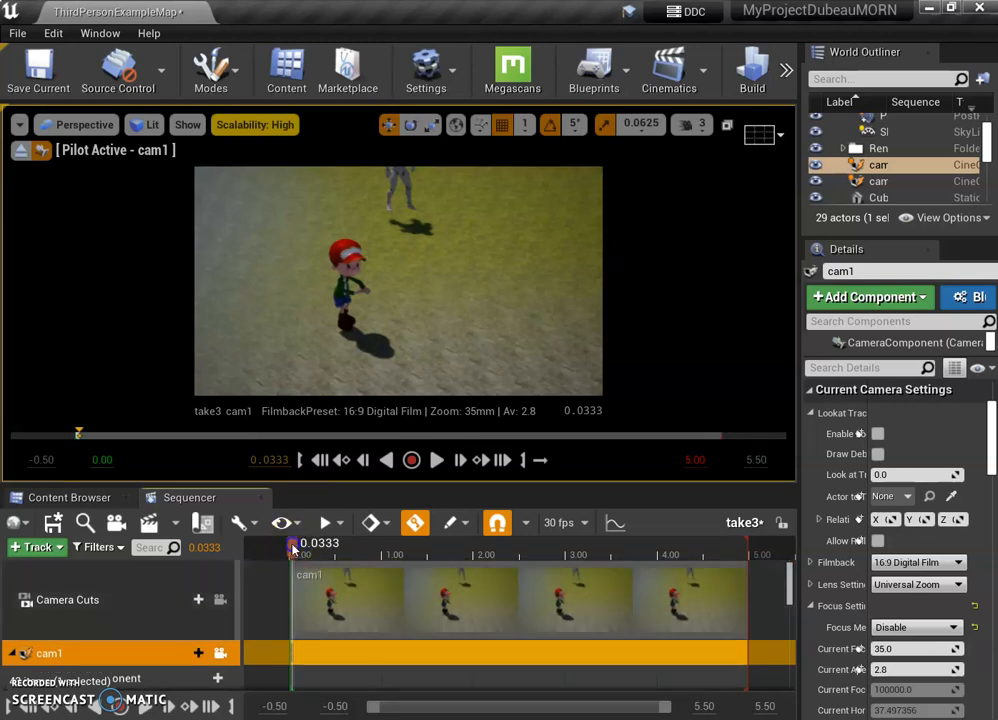
Add a cam2 cut from Existing Binding on the Camera Cuts track near 3.77 seconds.
click(436, 460)
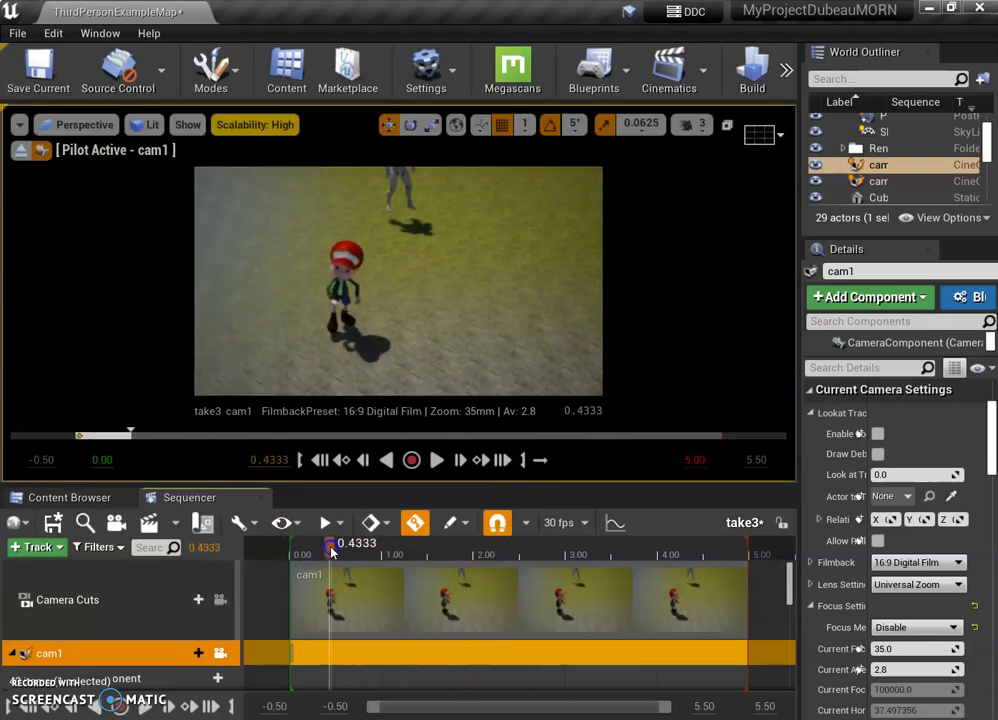
drag(330, 544, 424, 556)
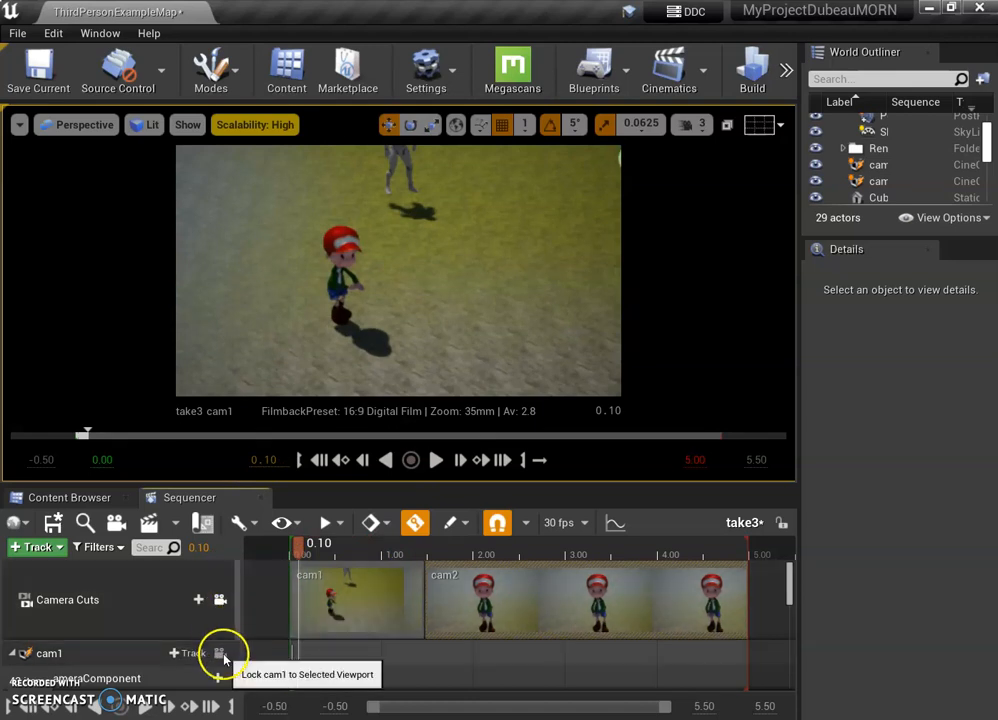
click(436, 458)
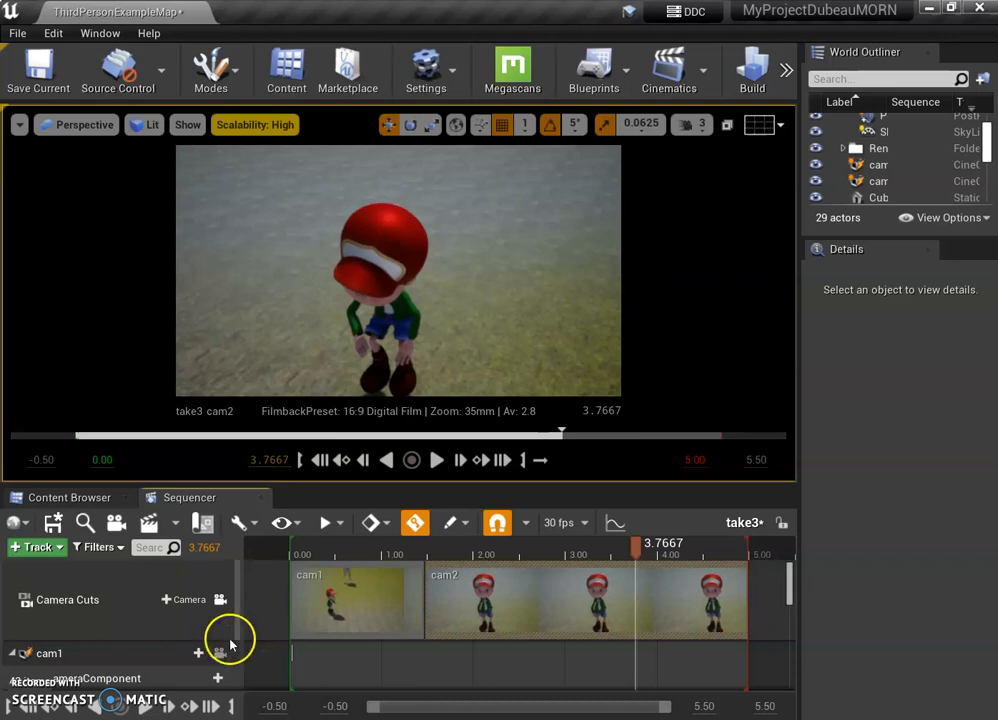
mouse_move(220, 652)
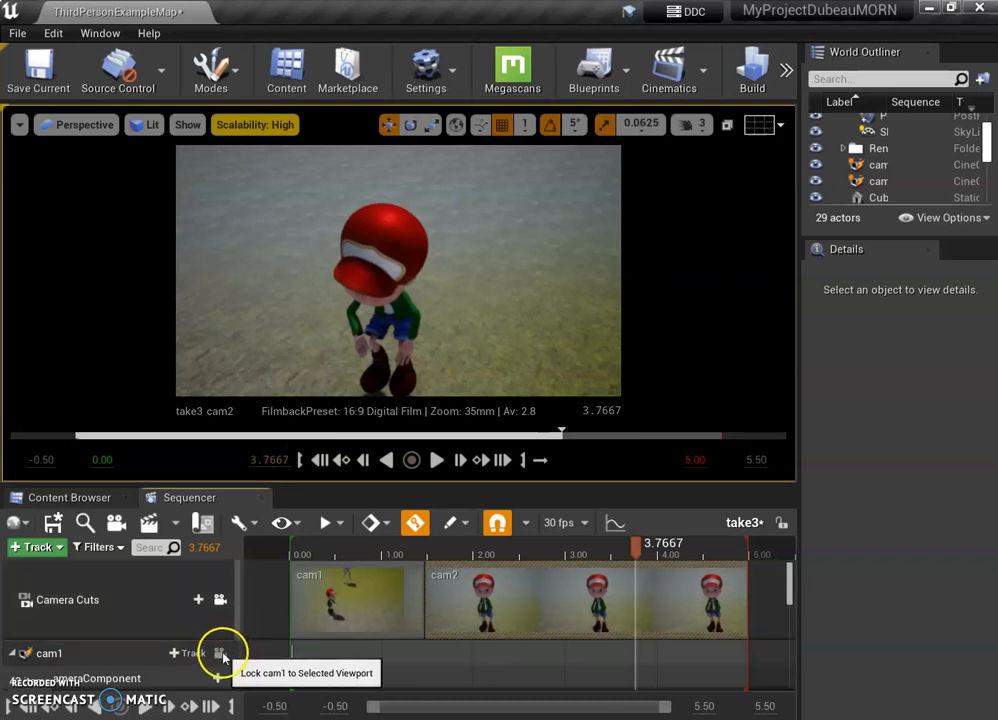
click(184, 600)
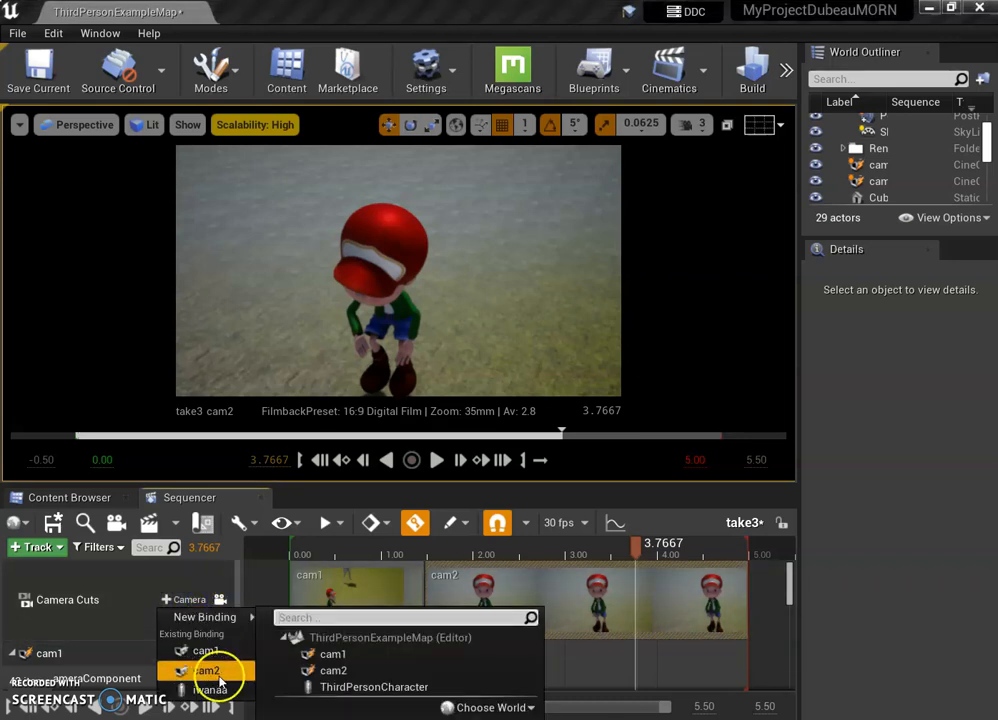